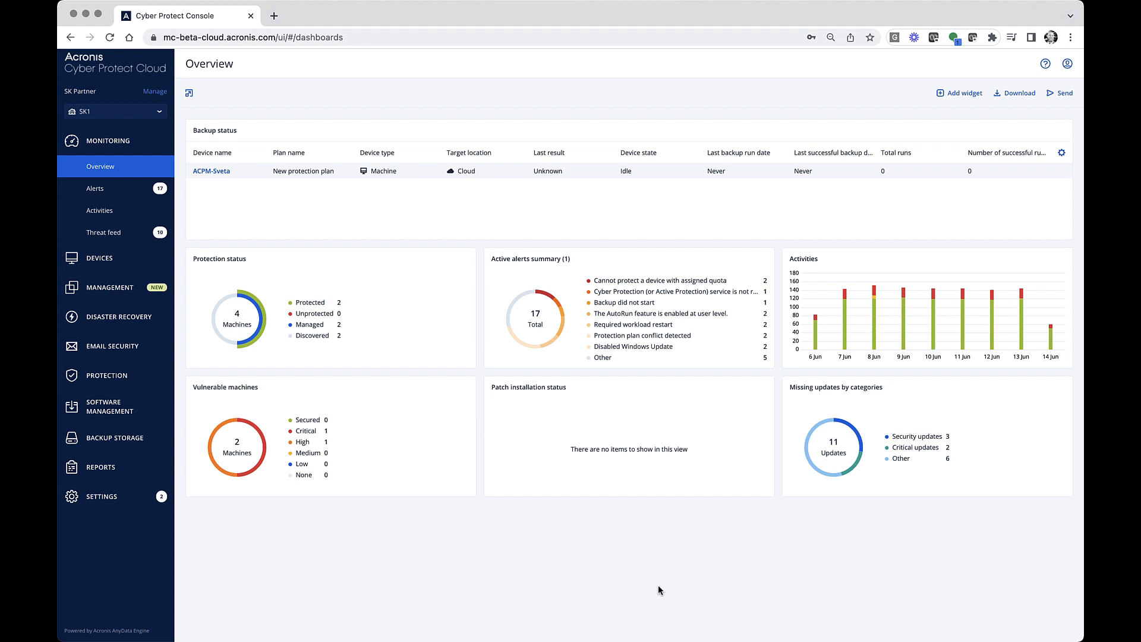
Open the All alerts page listing critical, error and warning alerts
left_click(94, 189)
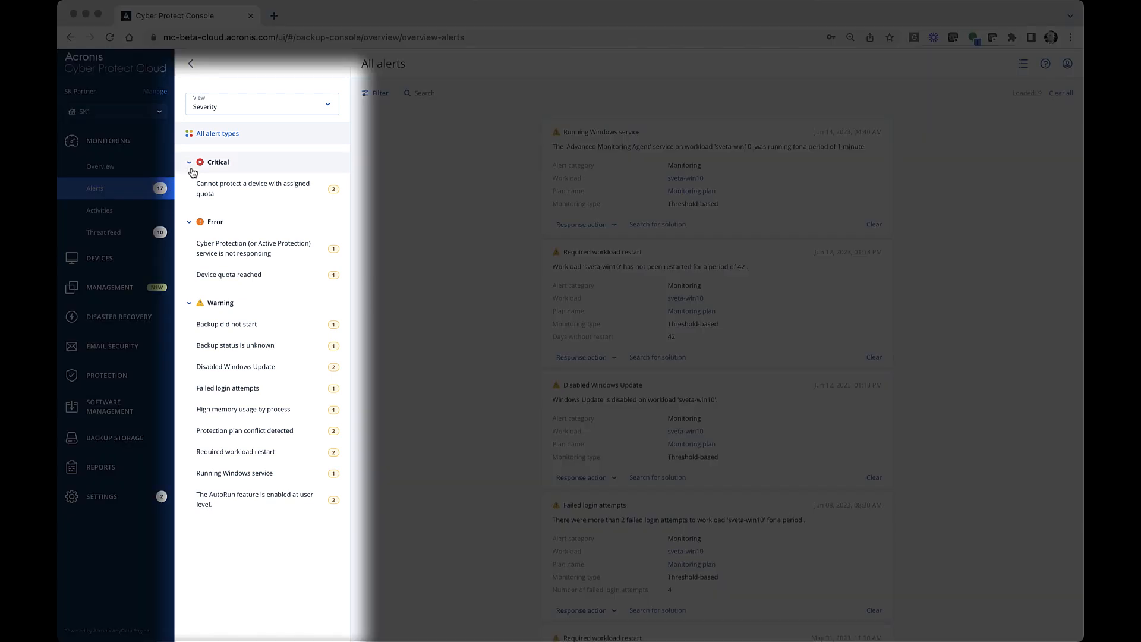
Group the alerts by alert category and bring up the category filter choices
left_click(262, 103)
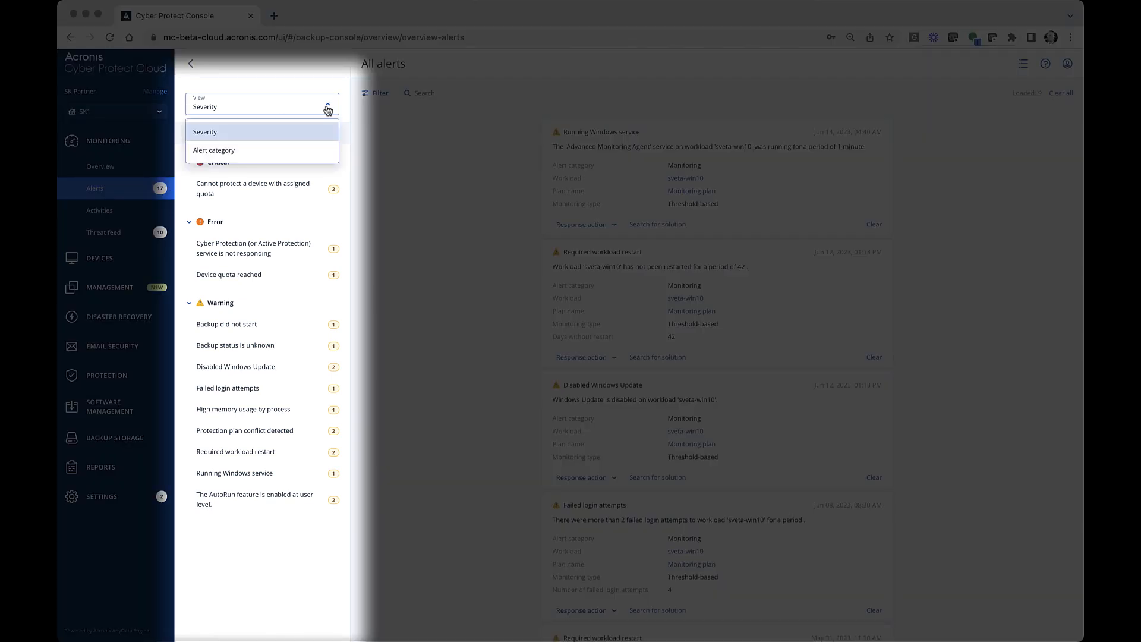
left_click(214, 150)
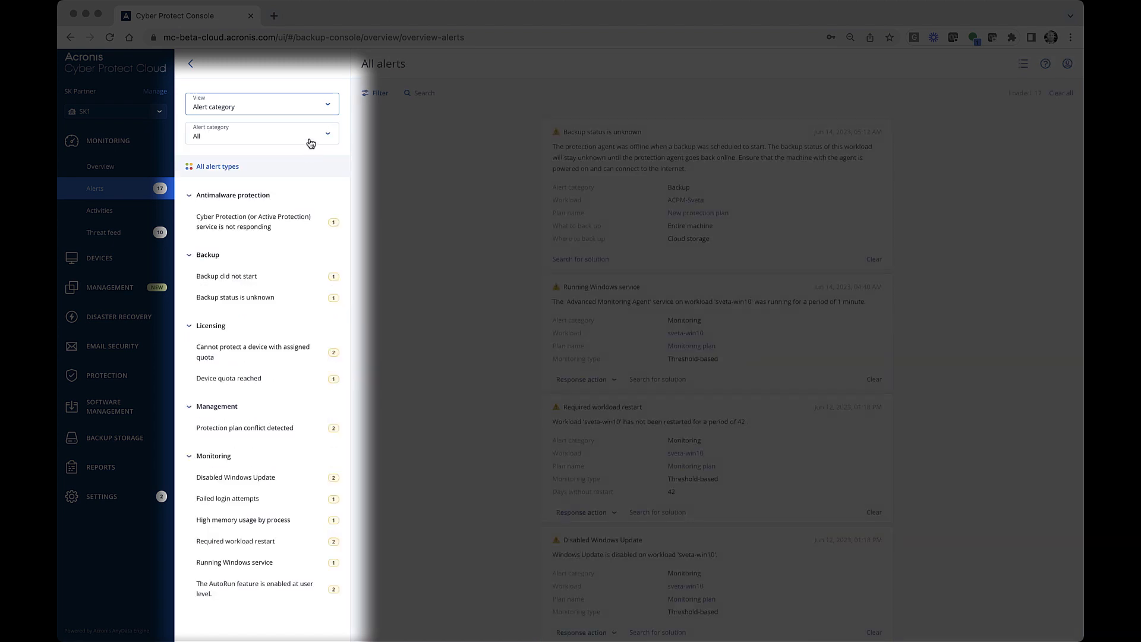
left_click(262, 134)
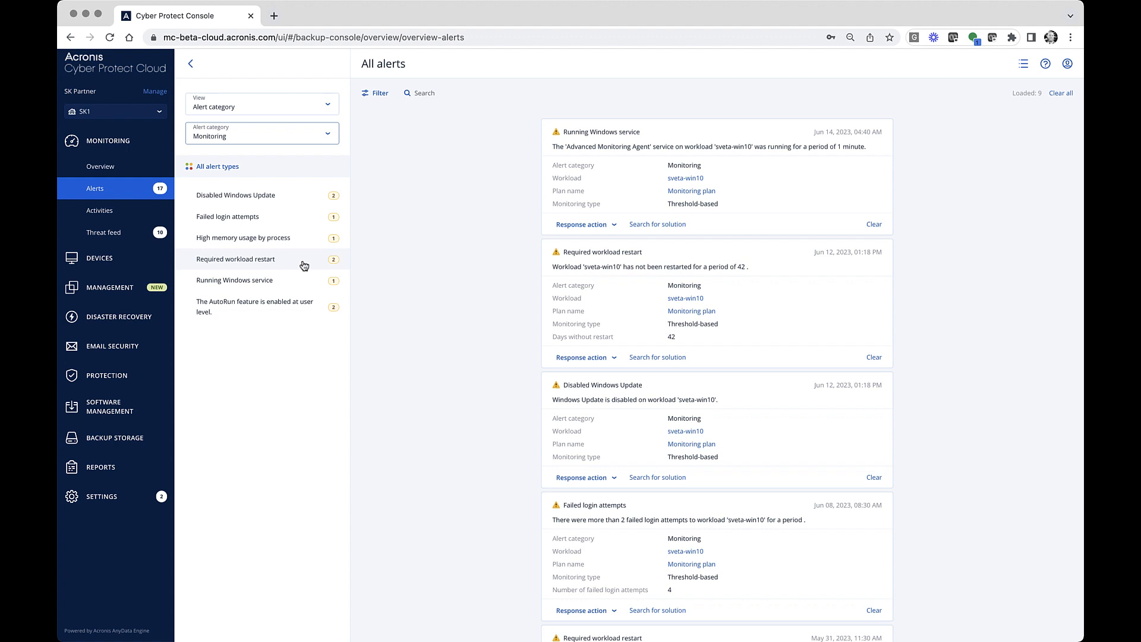
mouse_move(318, 338)
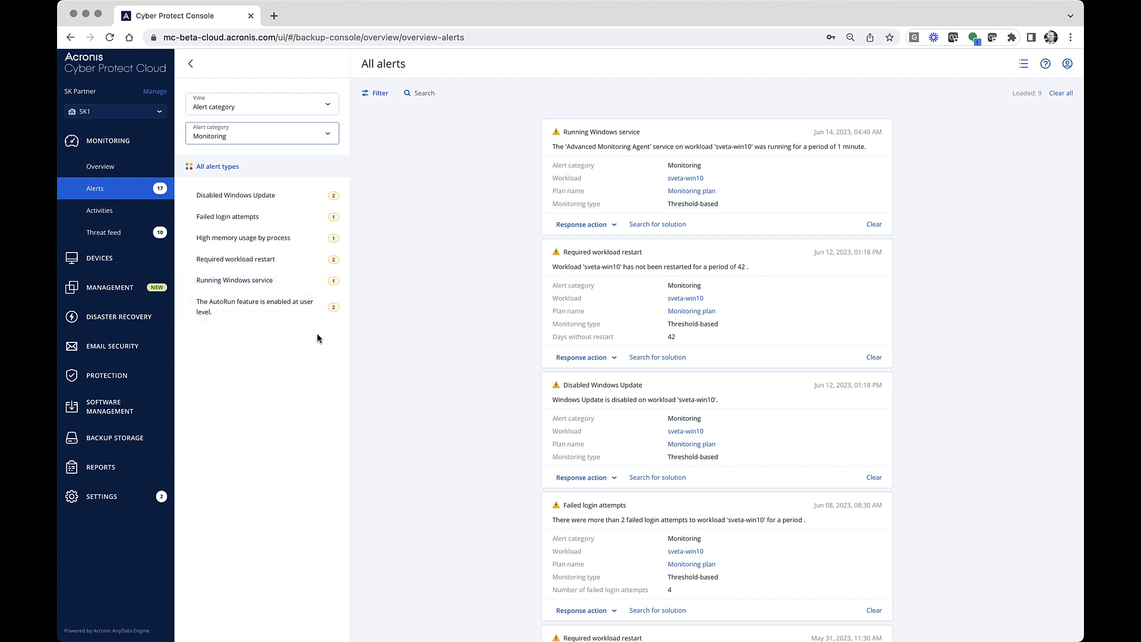
mouse_move(317, 338)
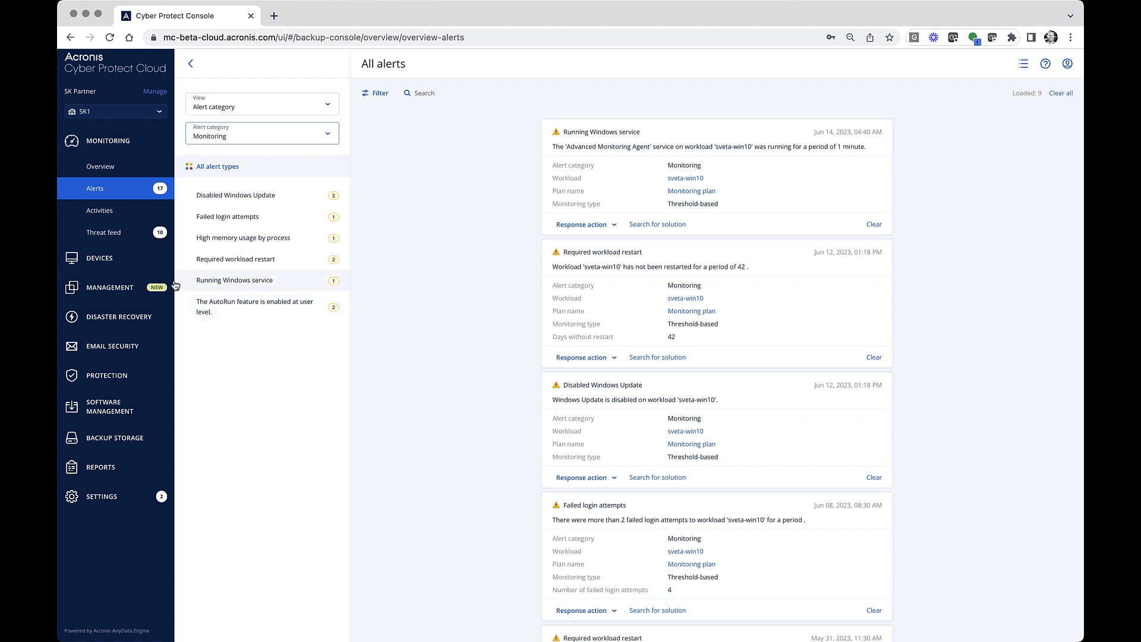
mouse_move(110, 287)
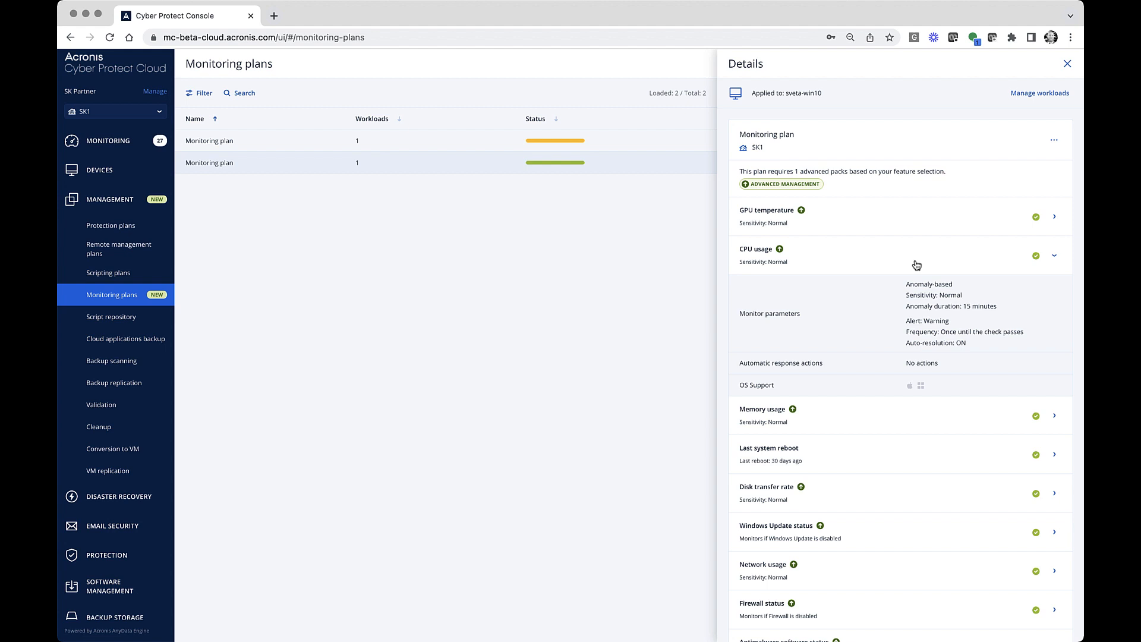
Expand Memory usage, scroll through the plan's monitor parameters, and close the details panel
left_click(1053, 416)
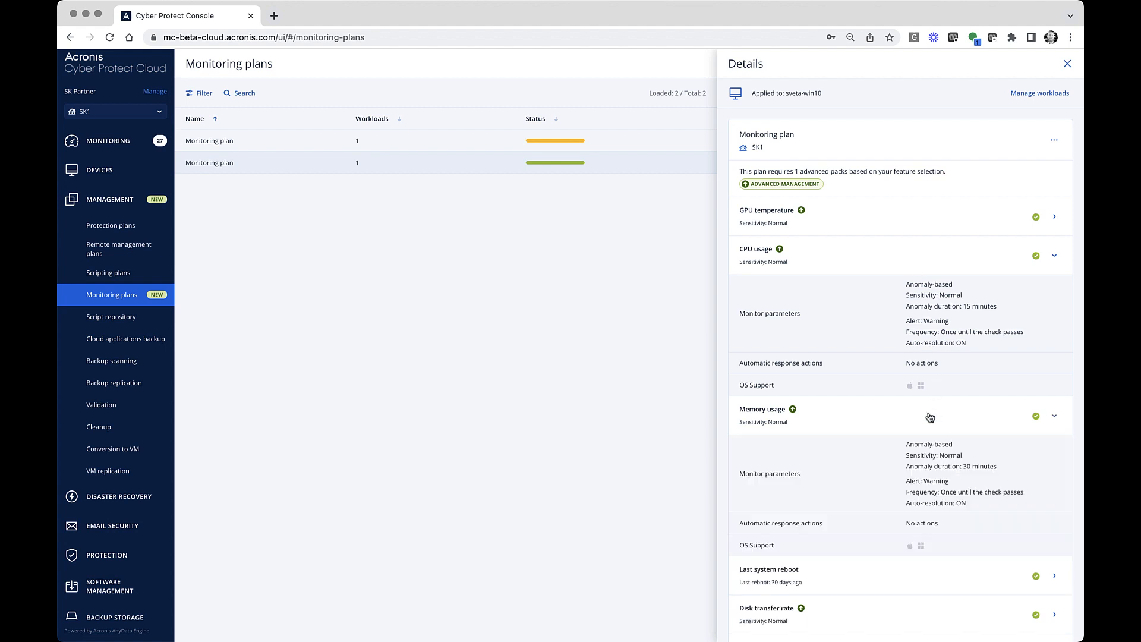
scroll("down", 3)
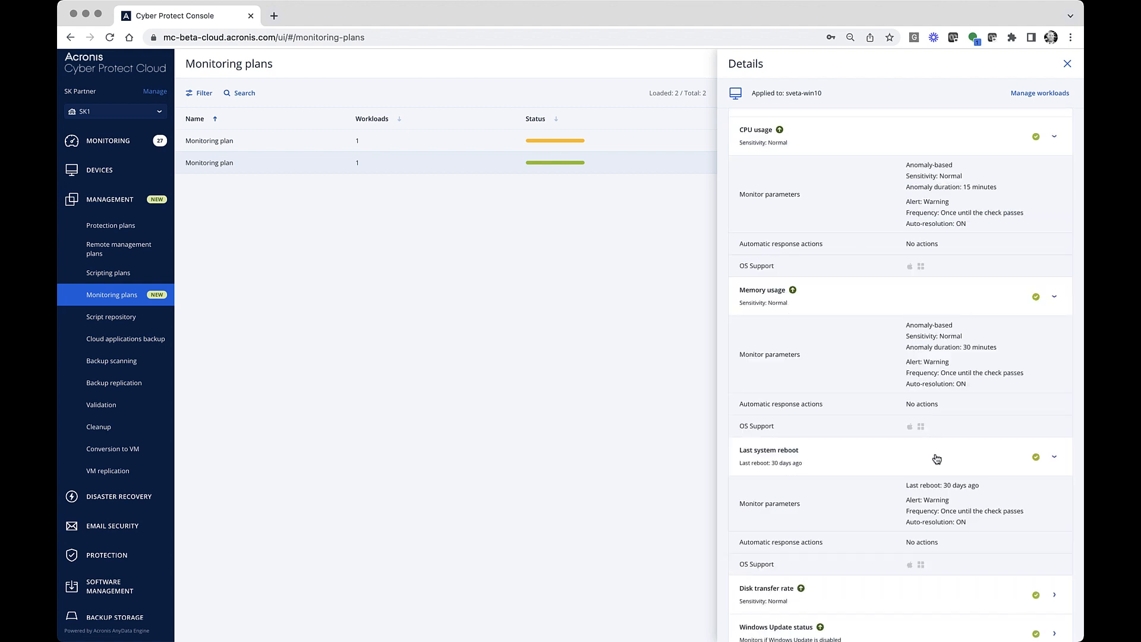
scroll("down", 3)
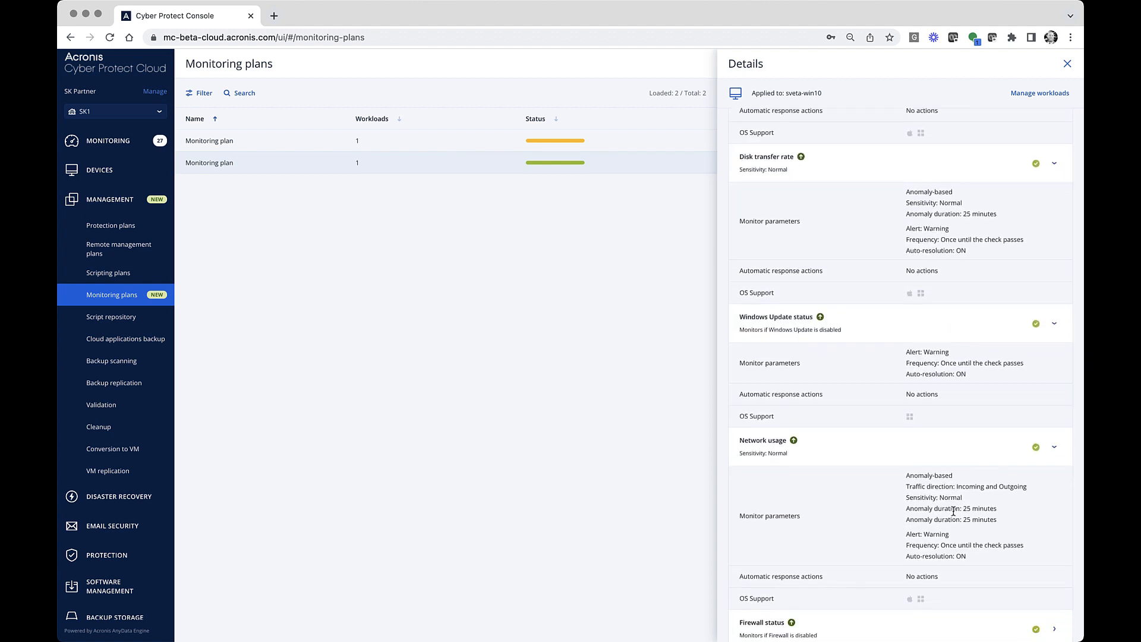
scroll("down", 3)
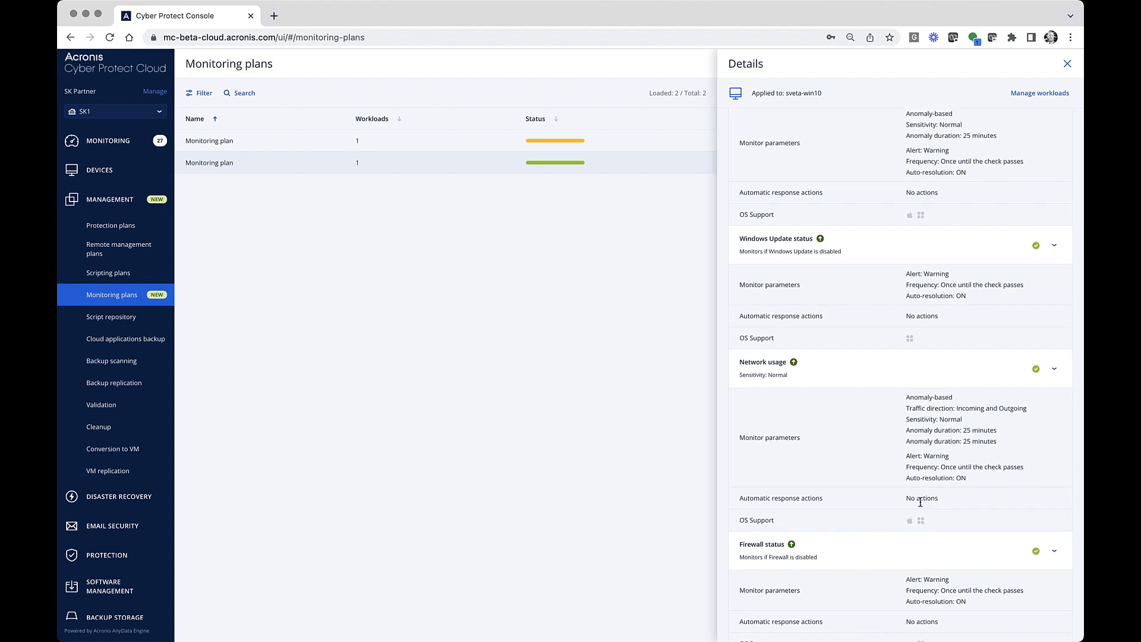
scroll("down", 3)
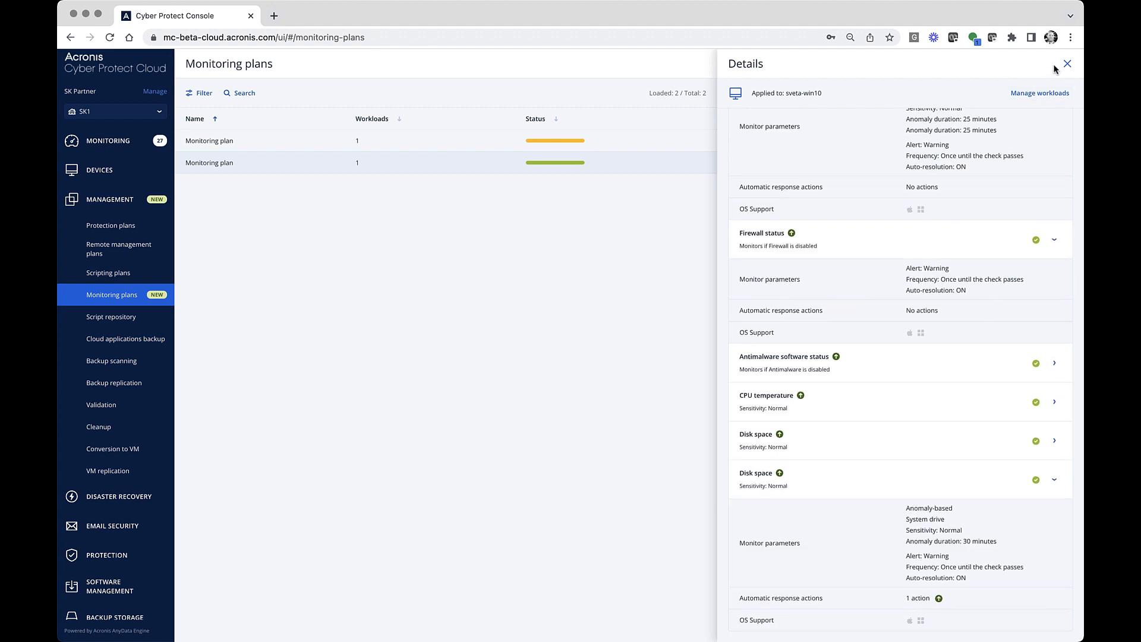
left_click(1067, 63)
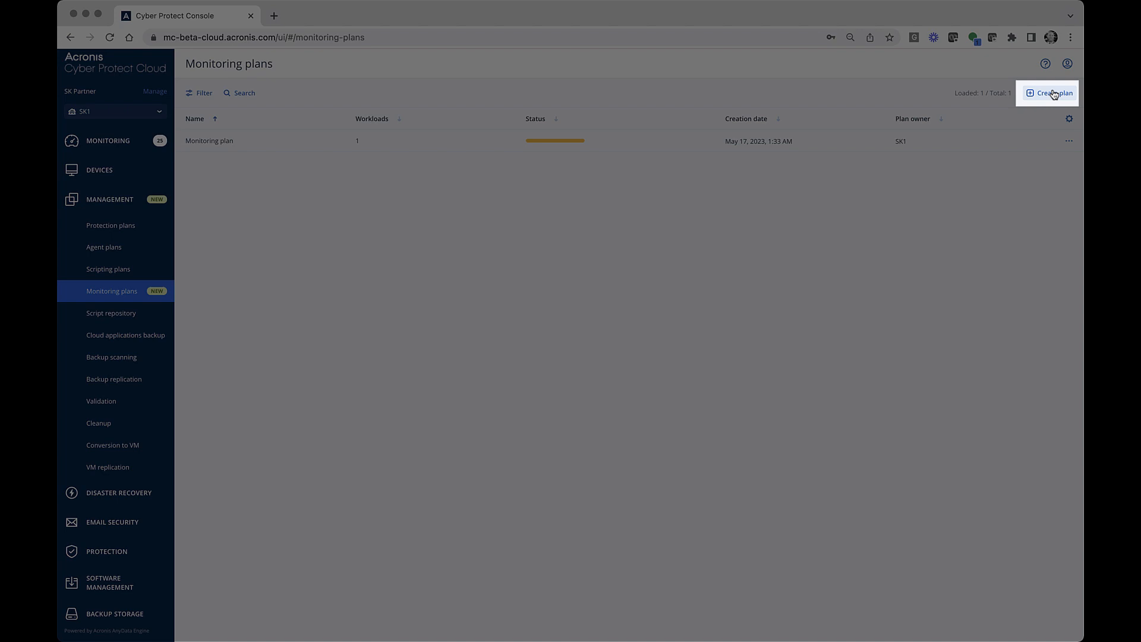
Create a new monitoring plan, trying Custom before settling on the Recommended template
left_click(1050, 93)
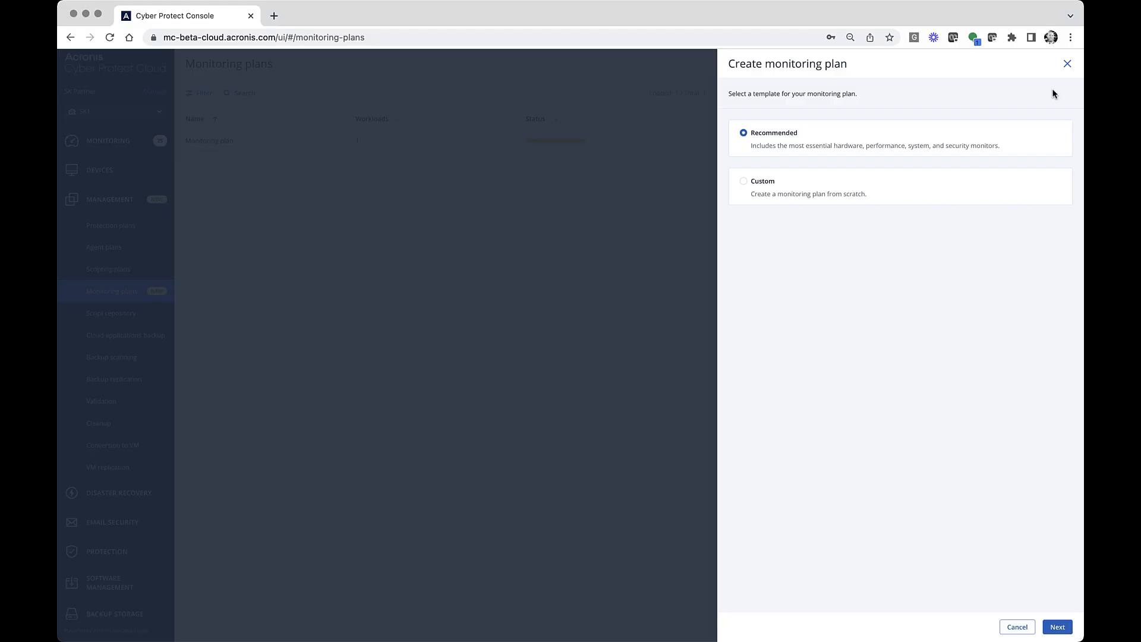
mouse_move(1024, 114)
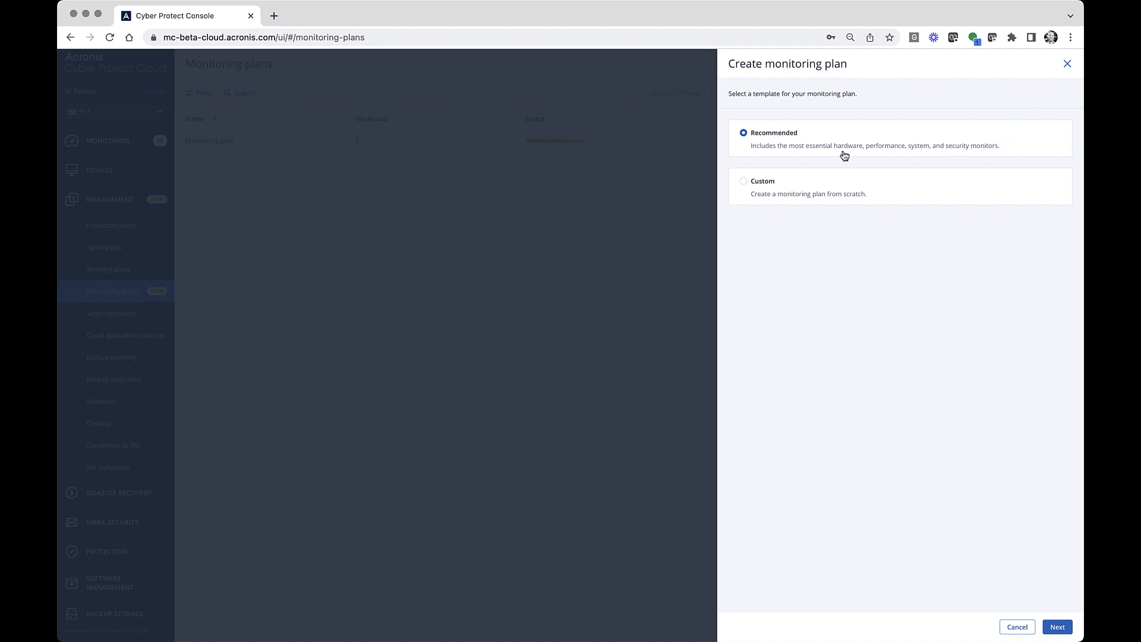
mouse_move(757, 157)
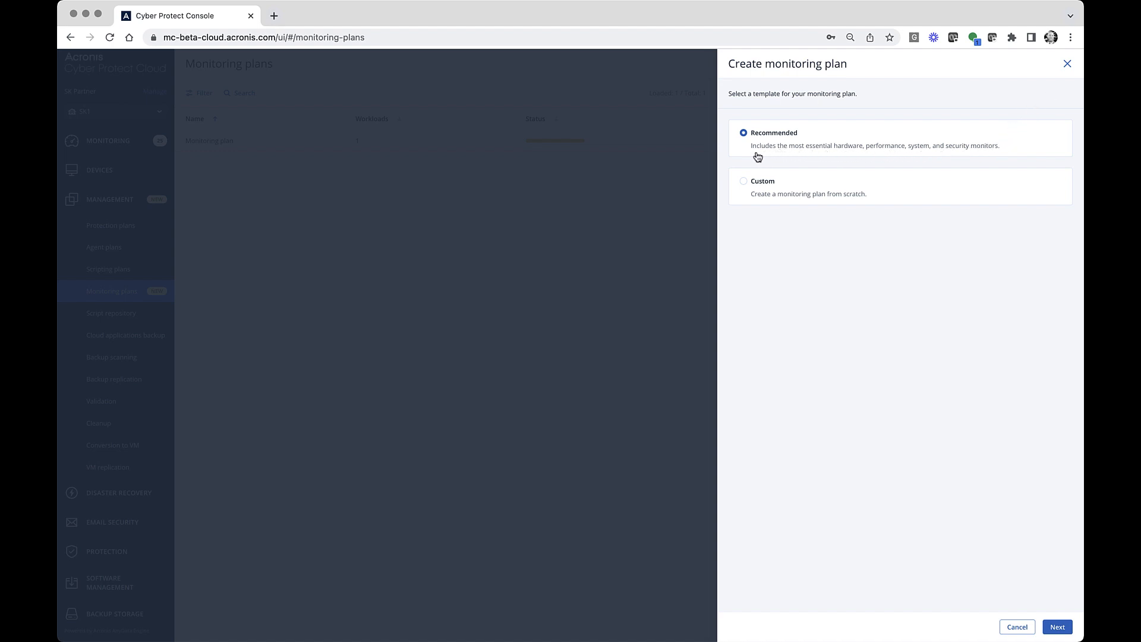
left_click(742, 181)
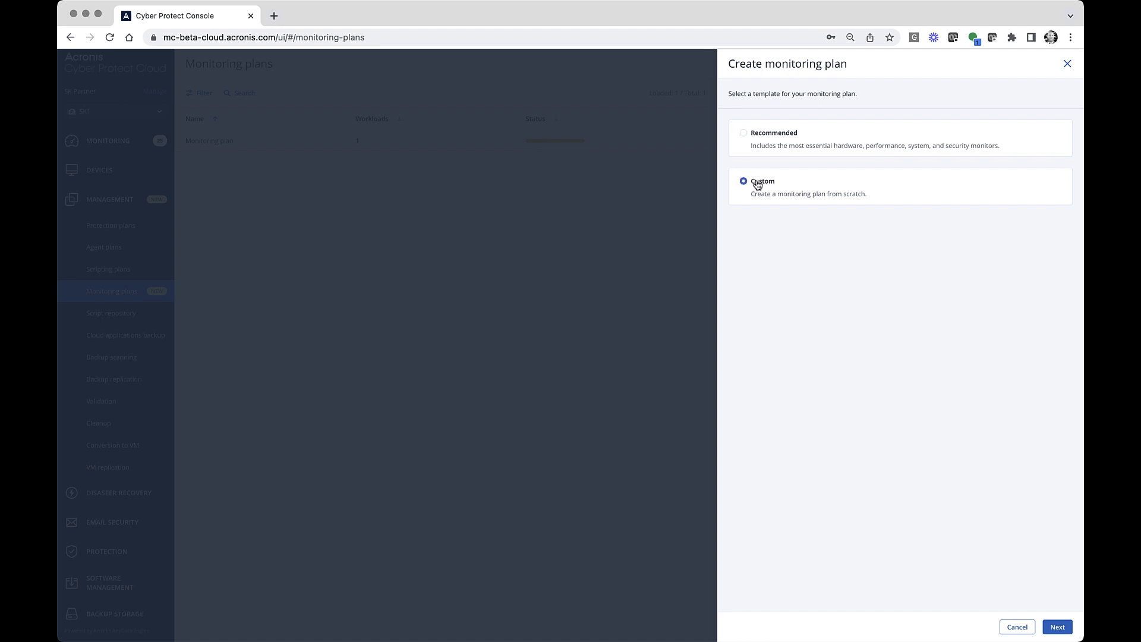
left_click(743, 133)
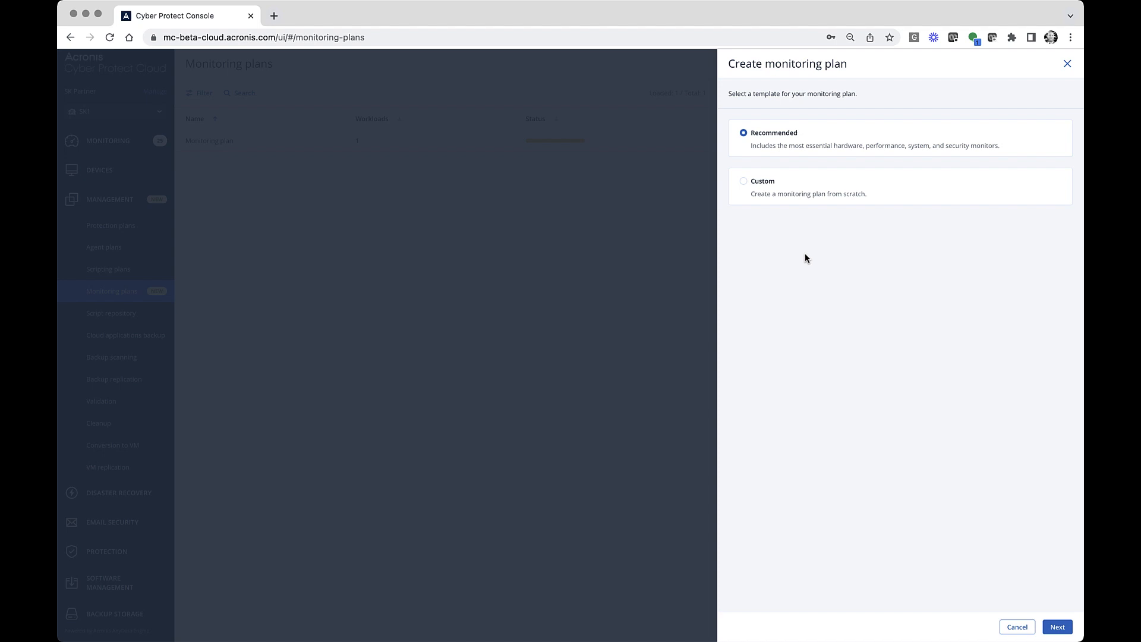
left_click(1057, 626)
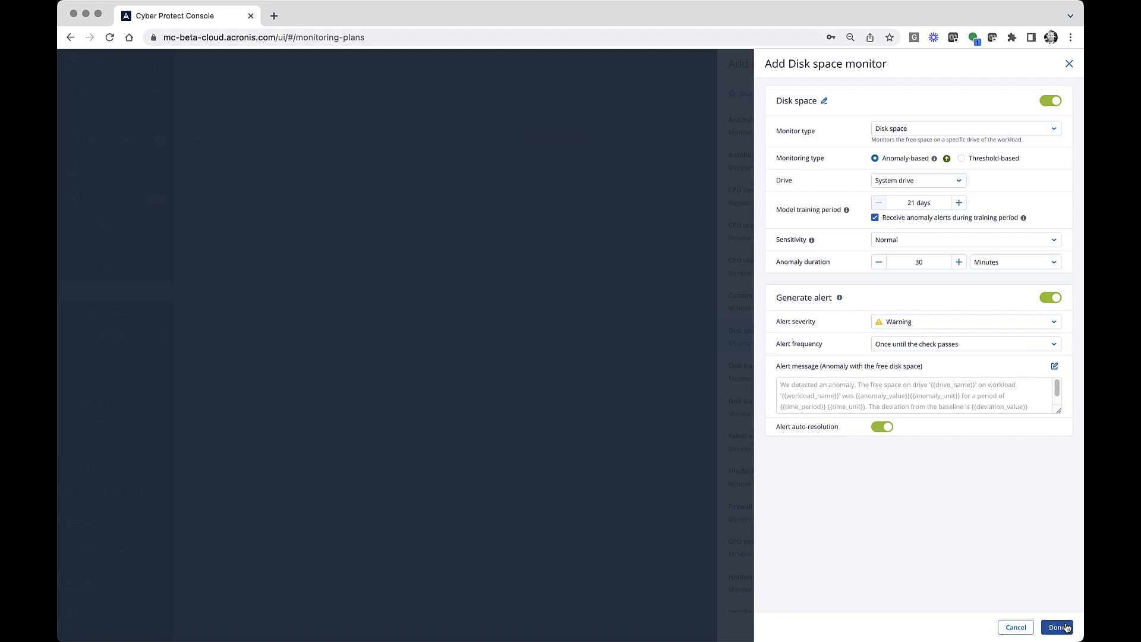
mouse_move(842, 147)
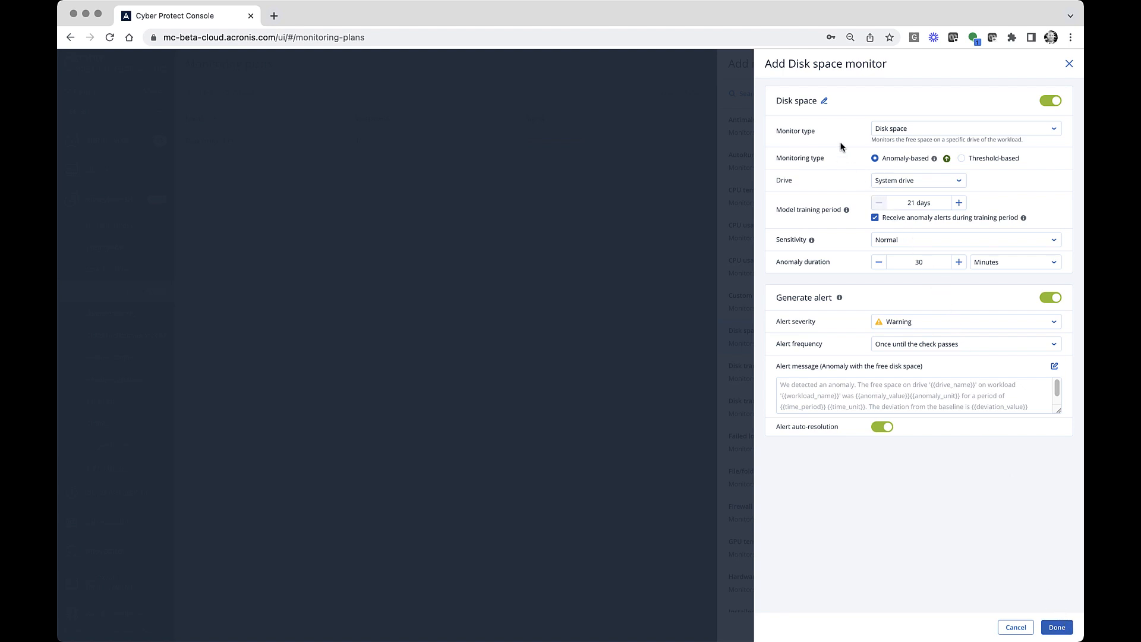
mouse_move(852, 140)
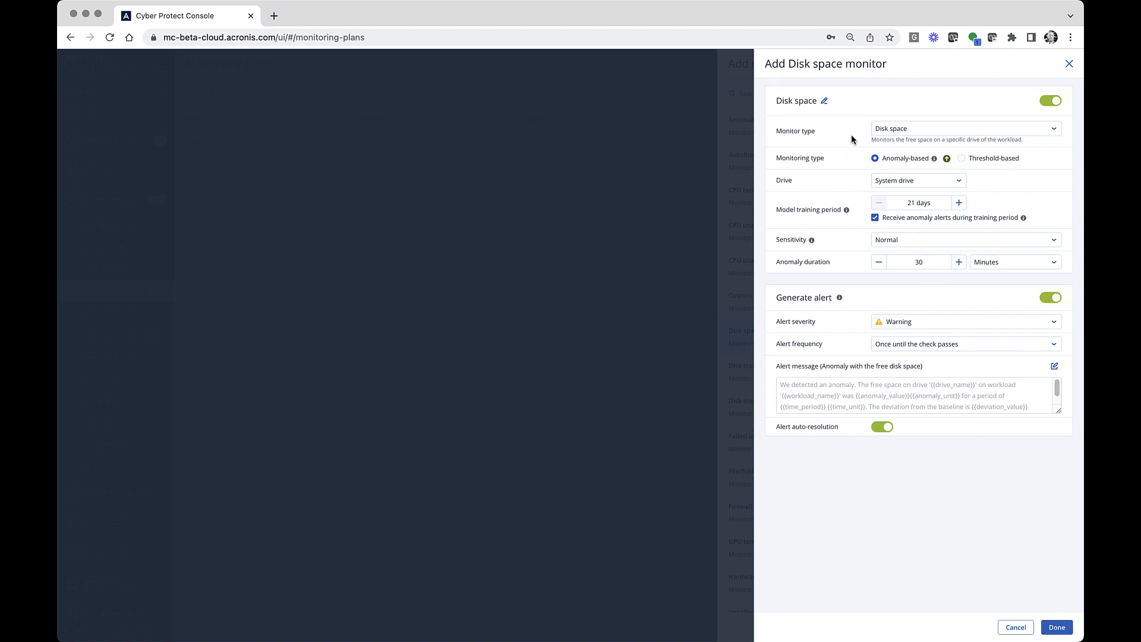
Add a Disk space monitor, toggling Threshold-based and back to Anomaly-based monitoring
left_click(964, 129)
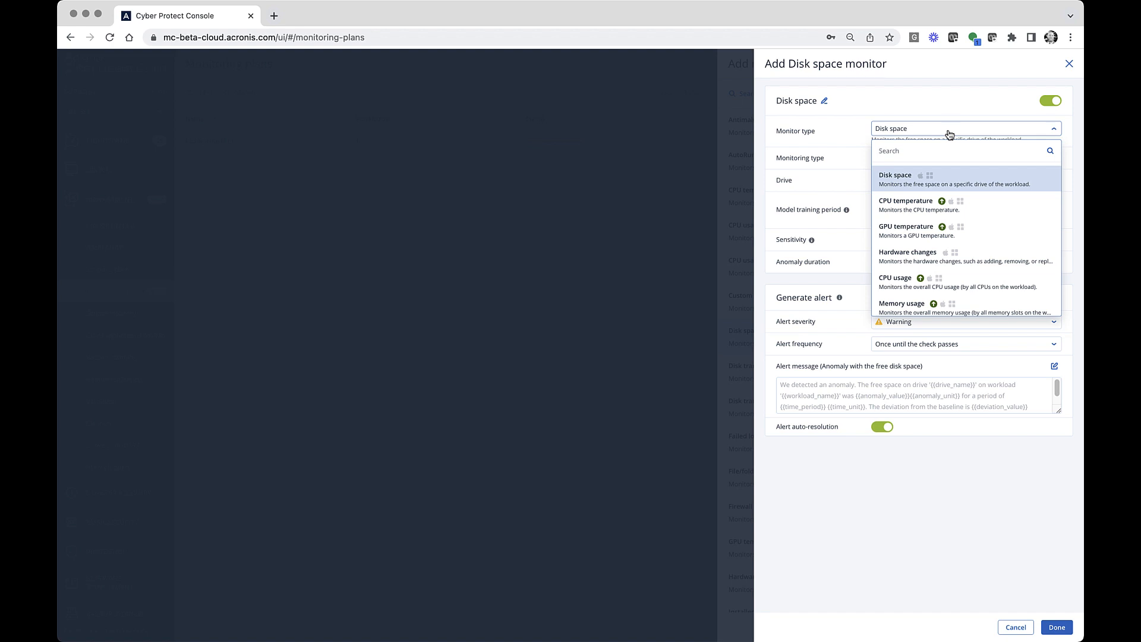
left_click(894, 175)
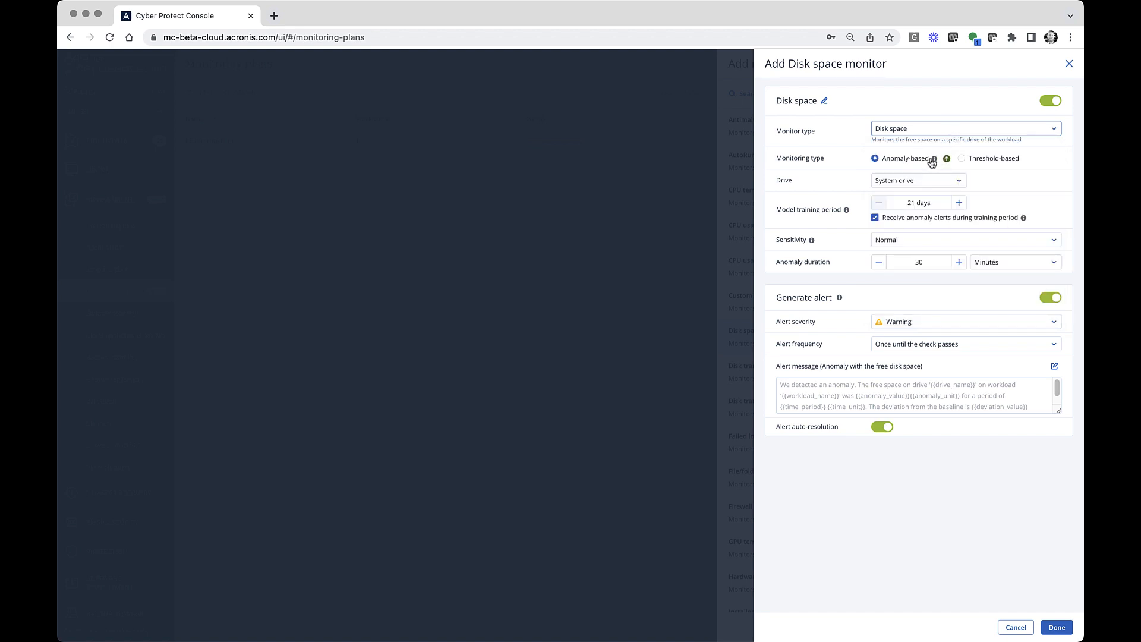
left_click(962, 158)
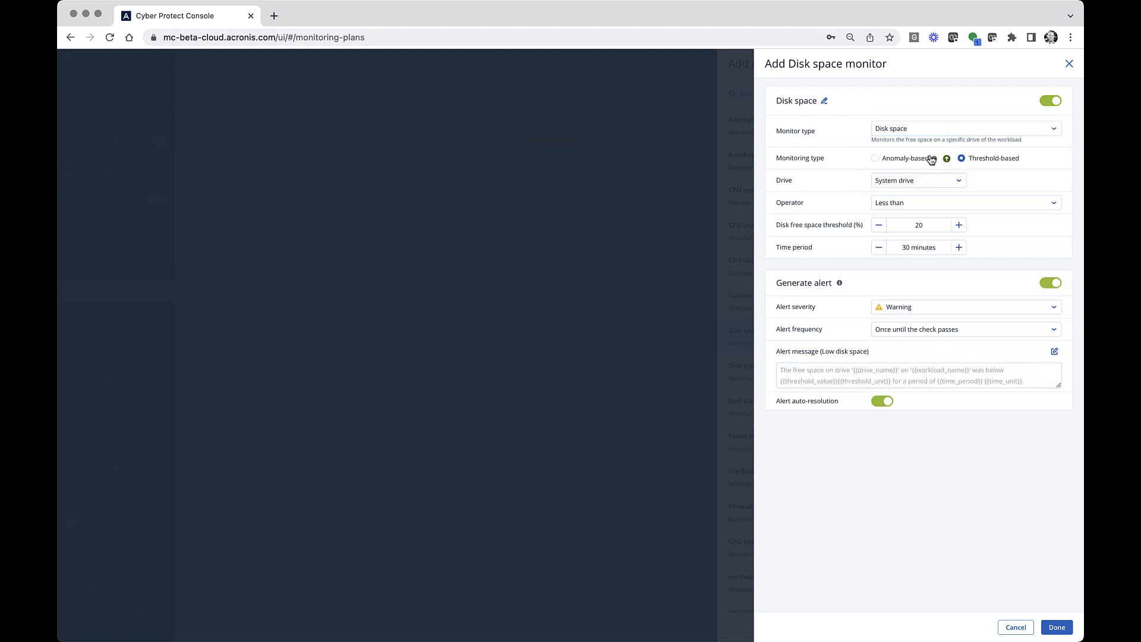
left_click(875, 158)
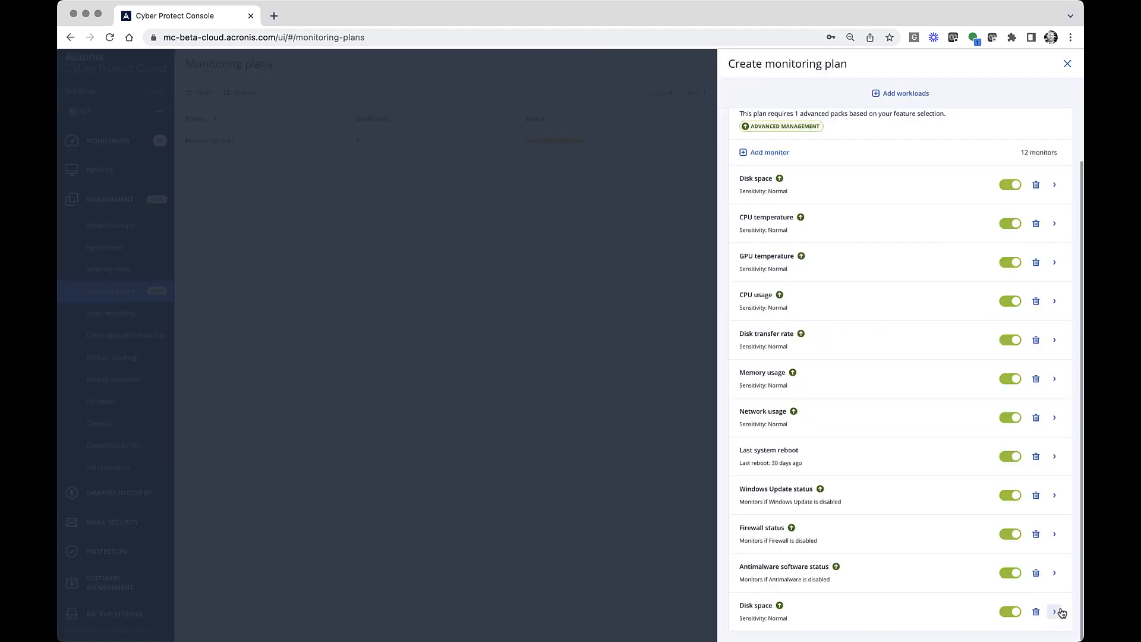
Add Run a remote script and Restart the workload responses, with the script first
left_click(1054, 612)
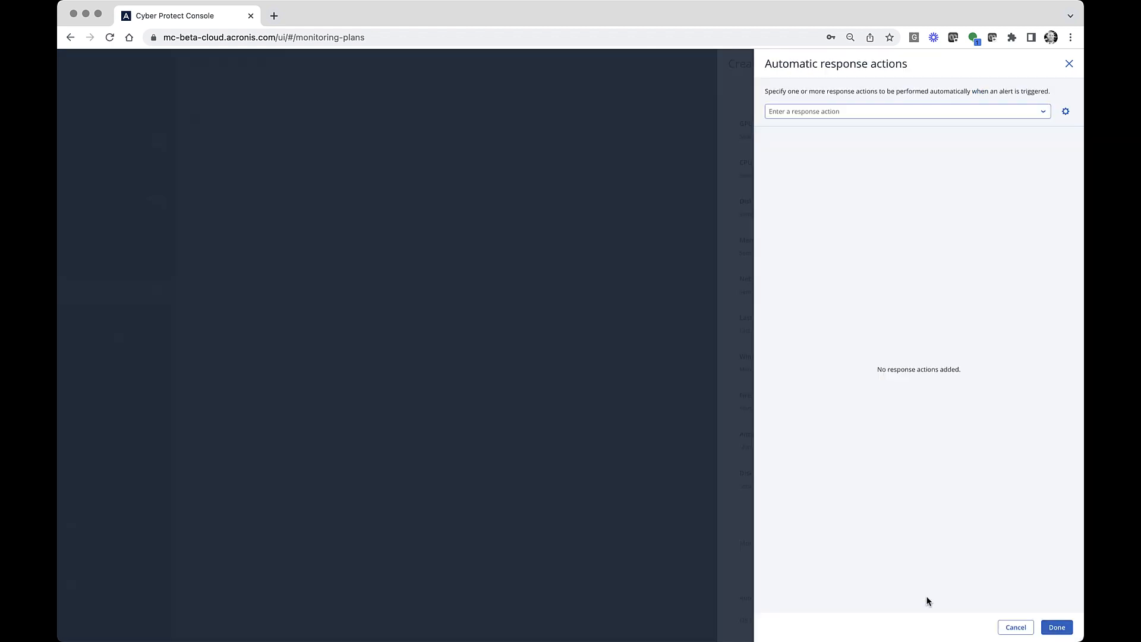
left_click(902, 111)
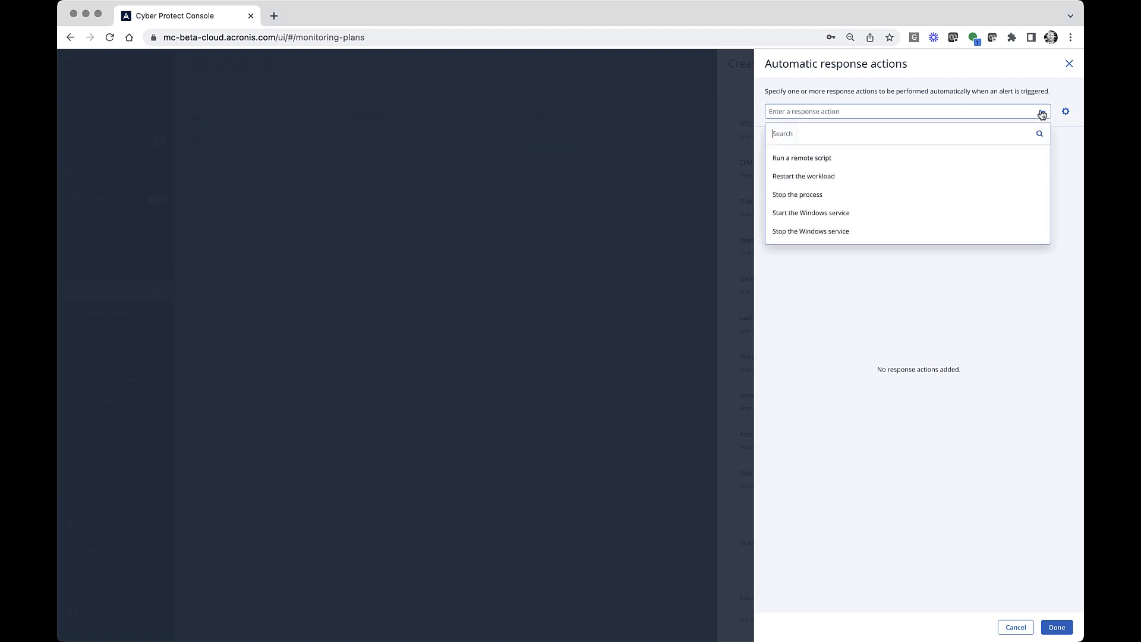
left_click(801, 158)
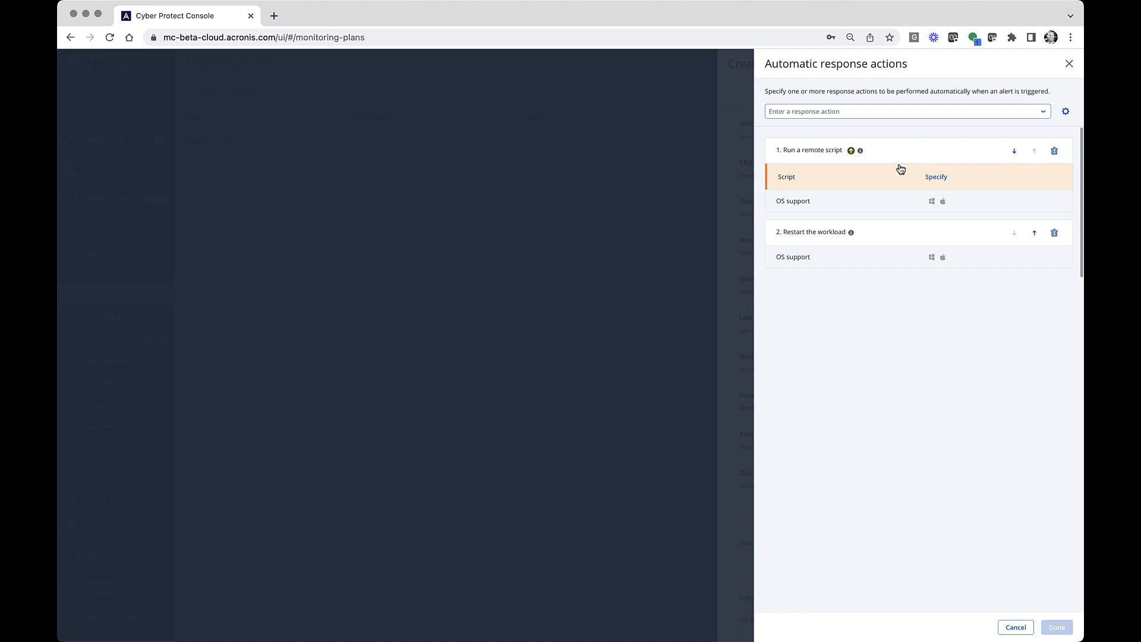
left_click(1014, 151)
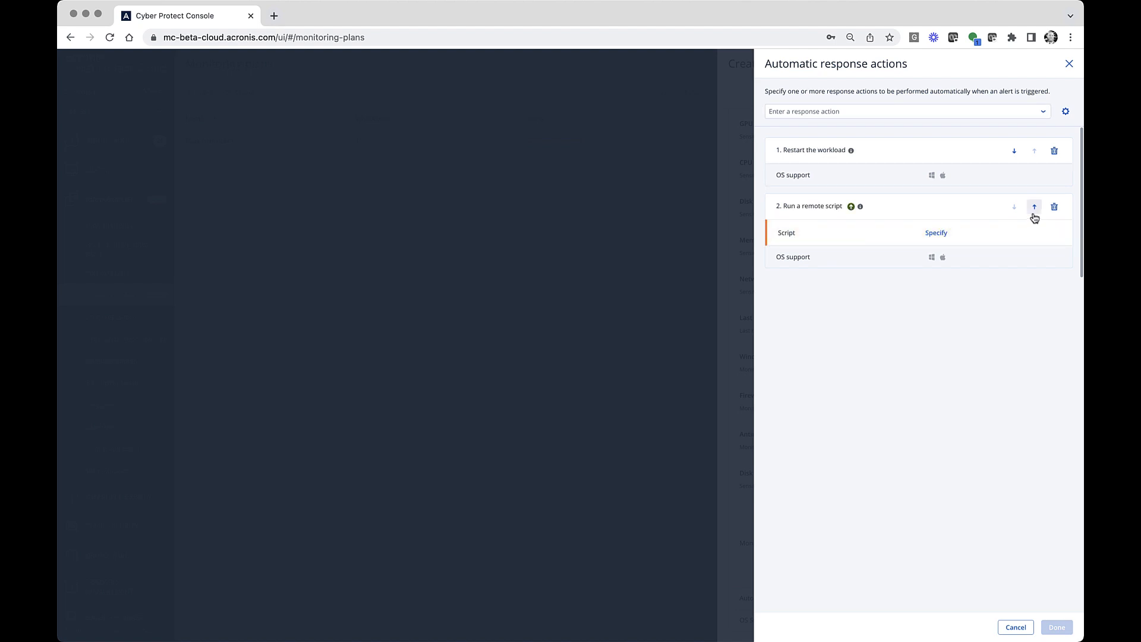
left_click(1033, 206)
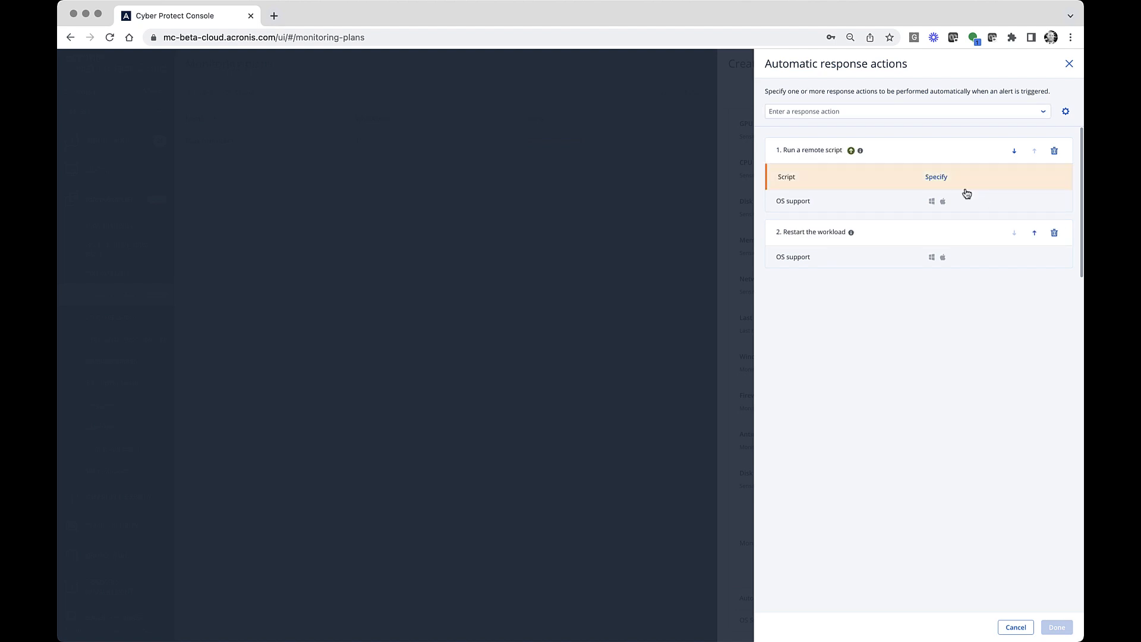
left_click(936, 176)
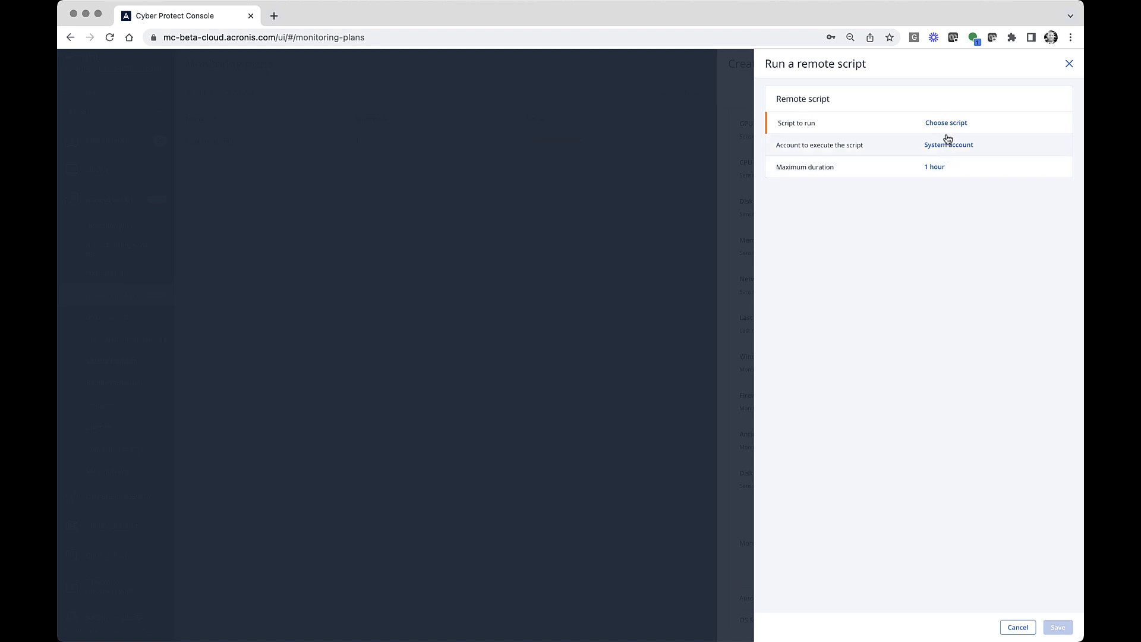
Browse the Script to run list and cancel without choosing a script
left_click(946, 123)
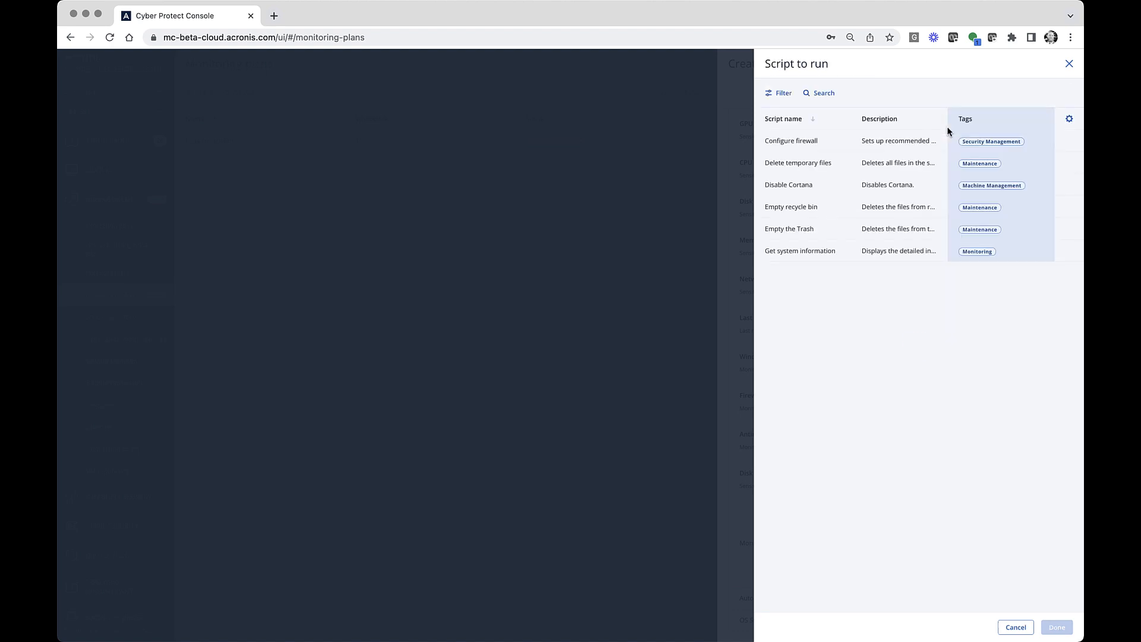
left_click(790, 207)
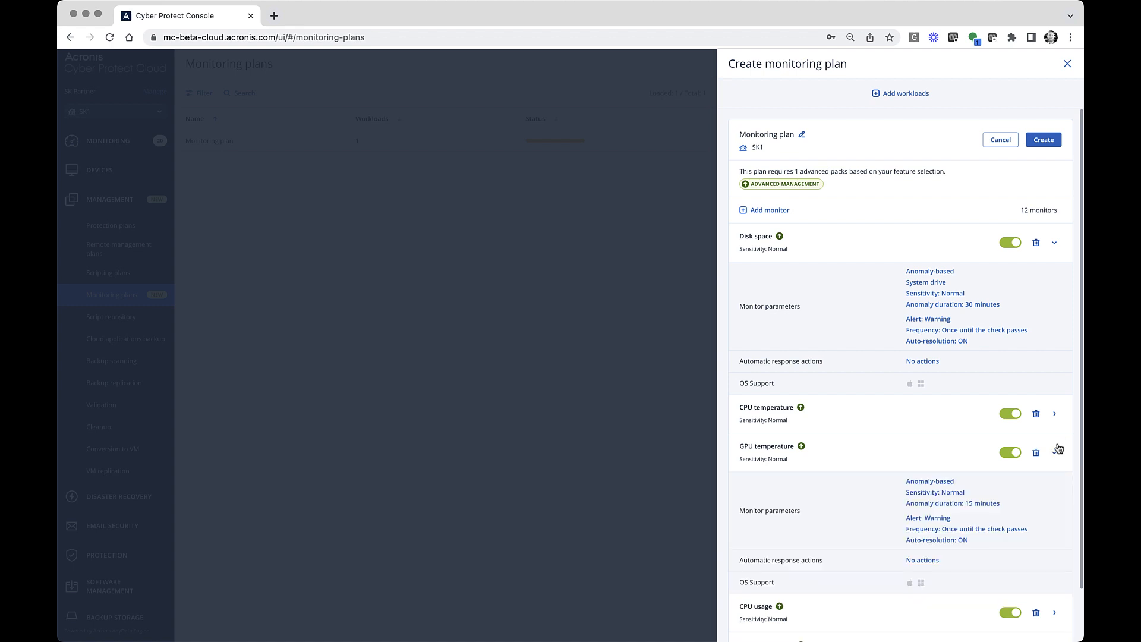
Add sveta-win10 as the plan's workload and create the monitoring plan
scroll("down", 3)
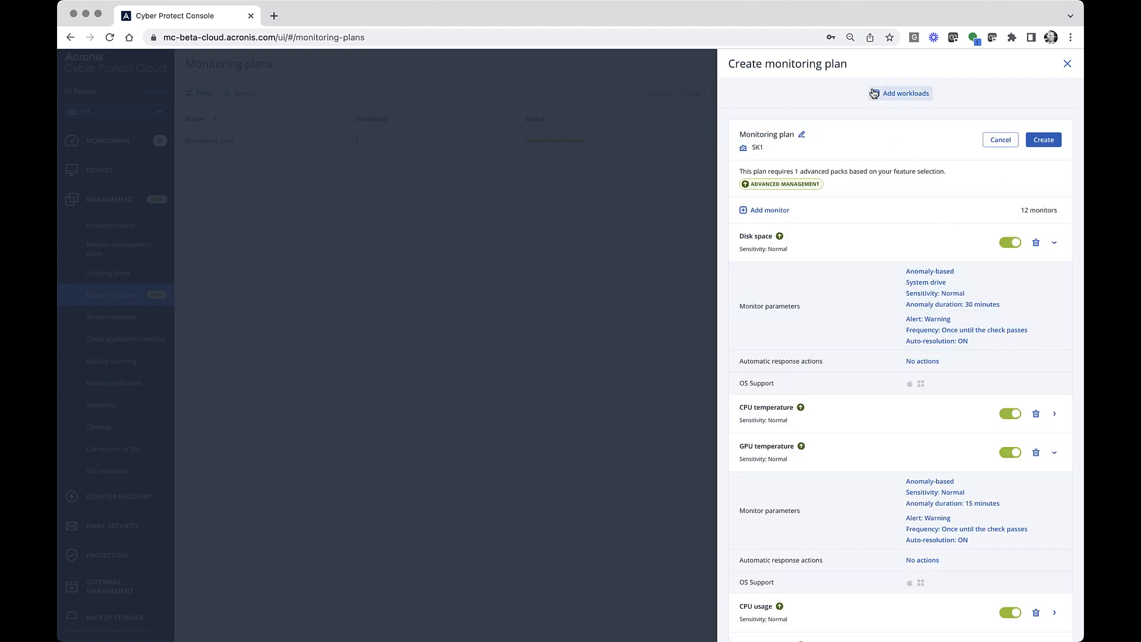
left_click(903, 93)
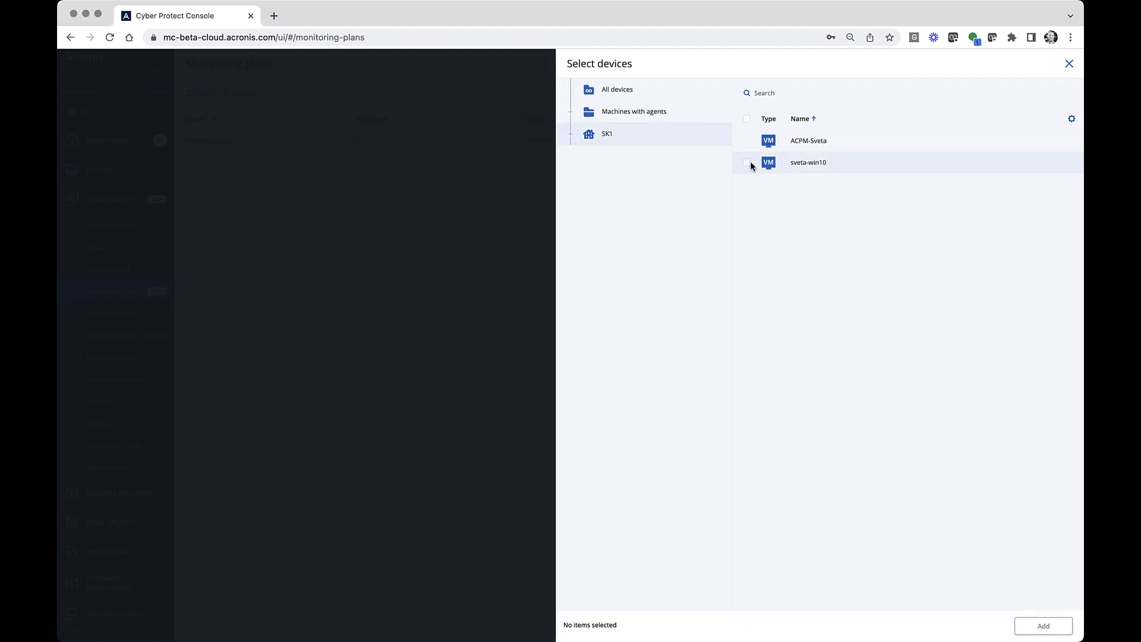
left_click(745, 162)
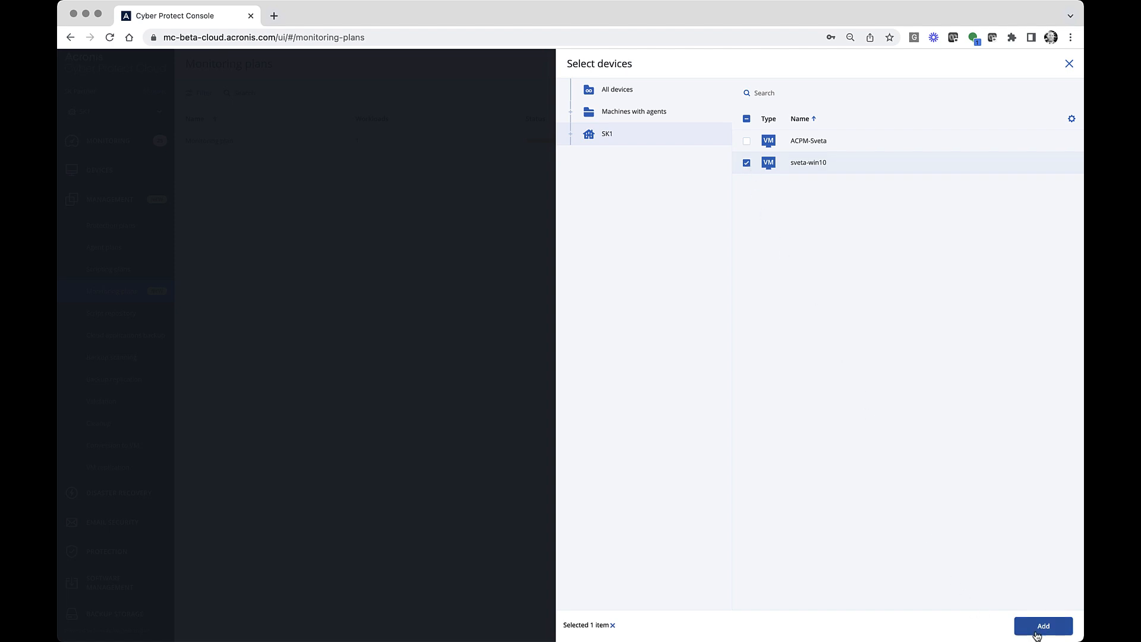
left_click(1042, 626)
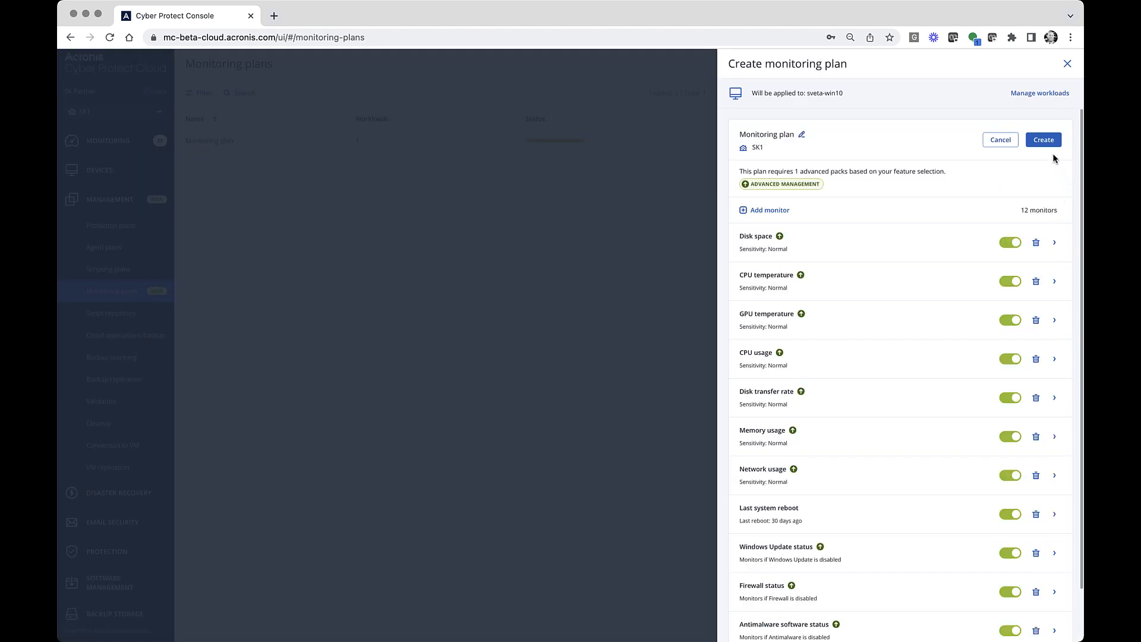
left_click(1042, 139)
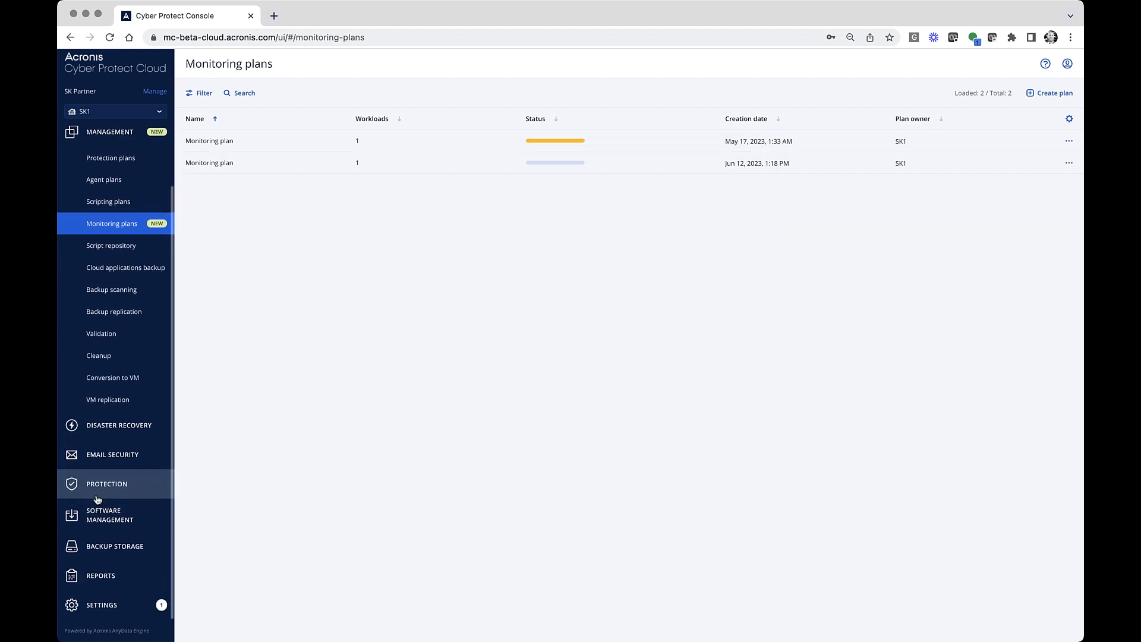
Start a new email notification policy with both individual contacts as recipients
left_click(101, 603)
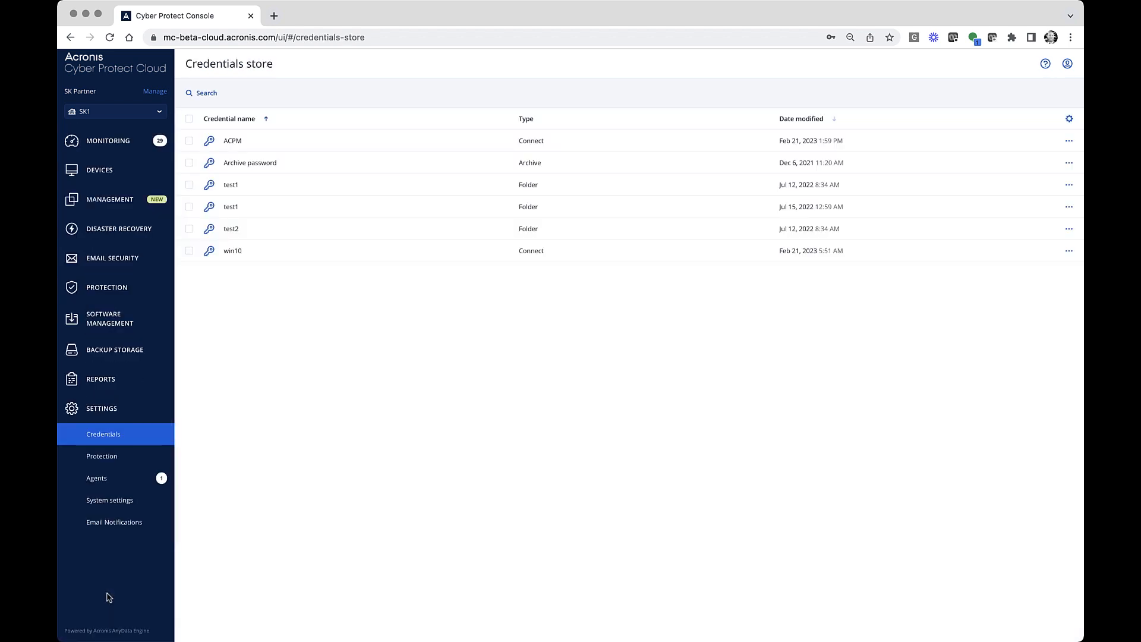
left_click(114, 522)
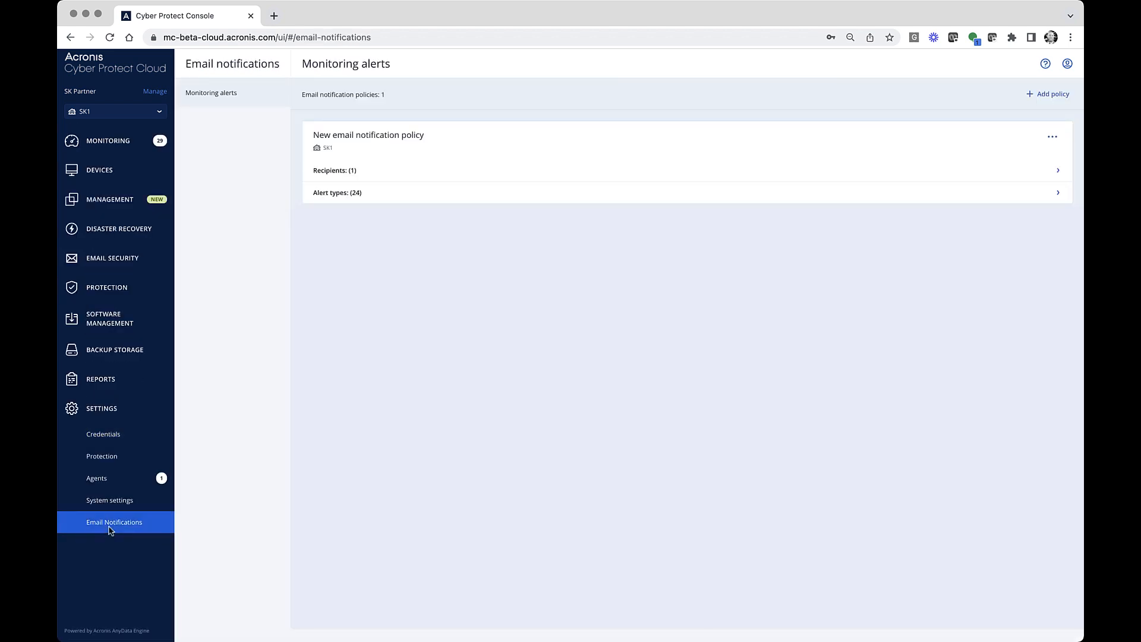
mouse_move(440, 364)
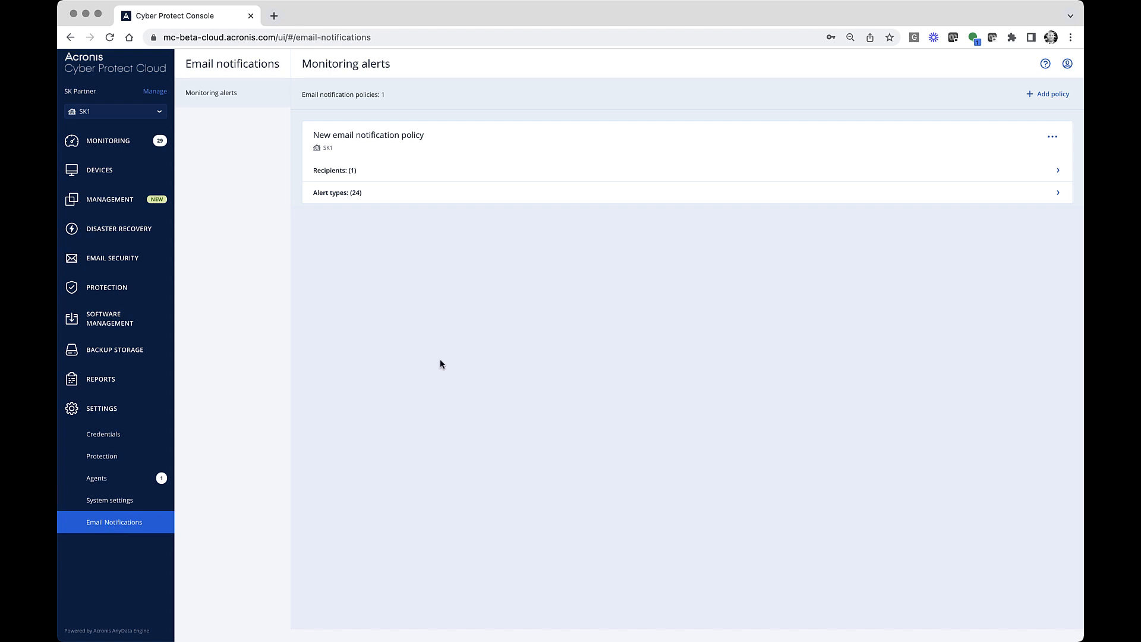
left_click(1047, 93)
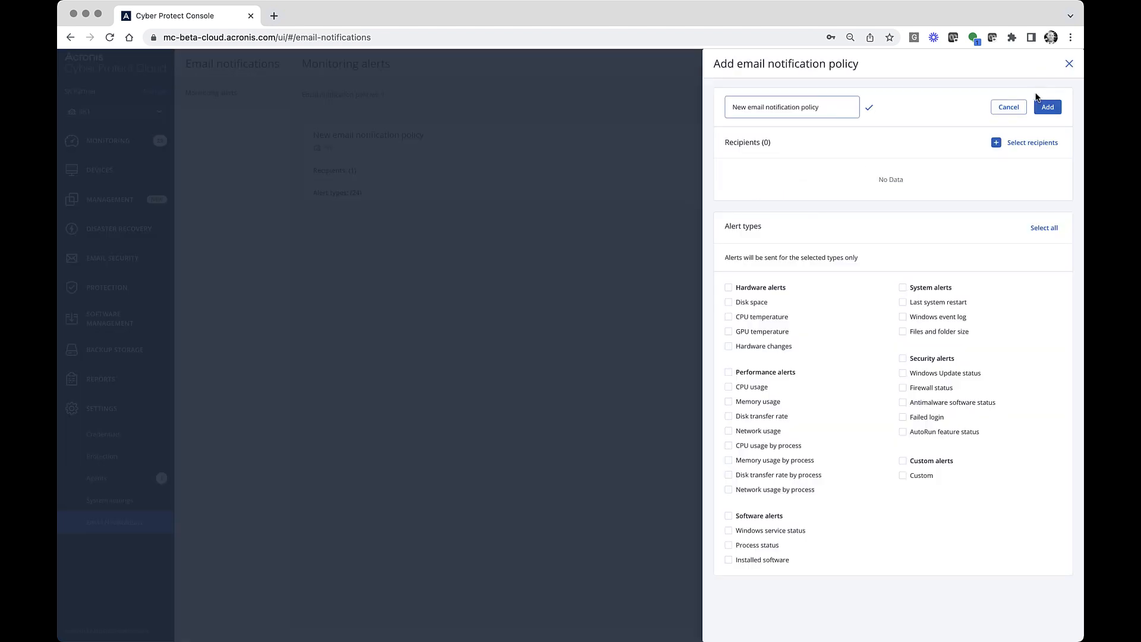
mouse_move(1024, 152)
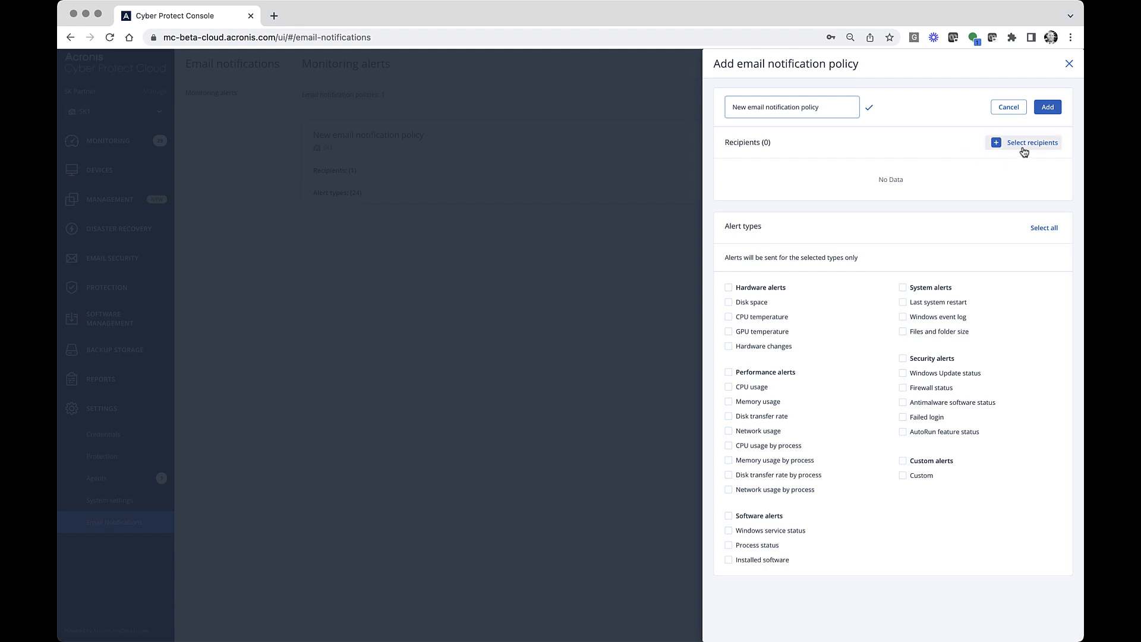
left_click(1030, 142)
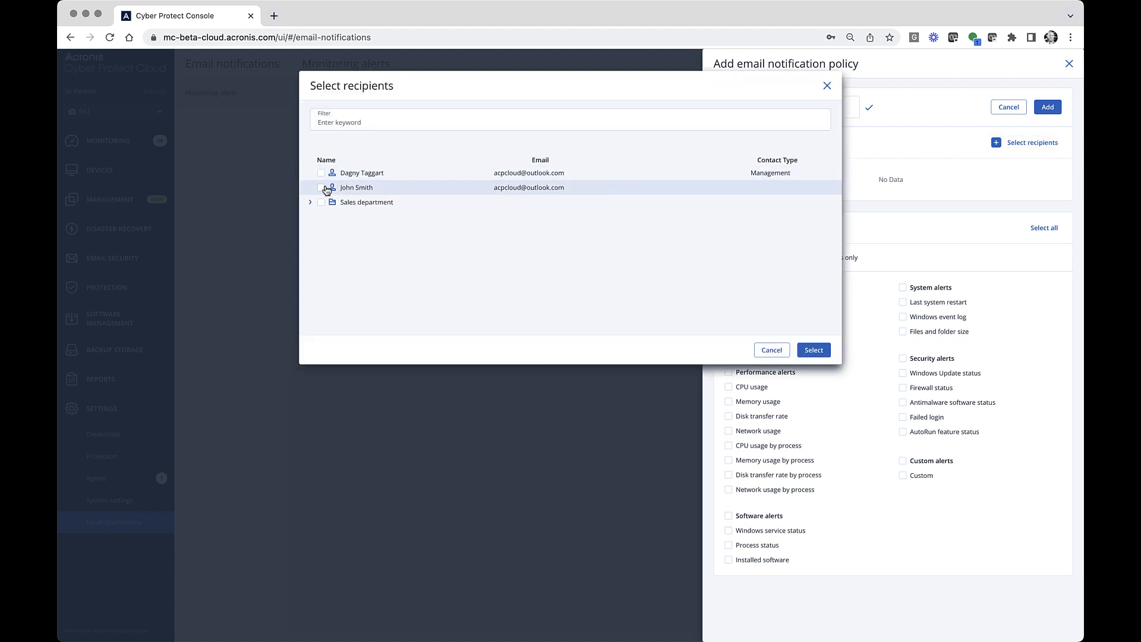
left_click(321, 187)
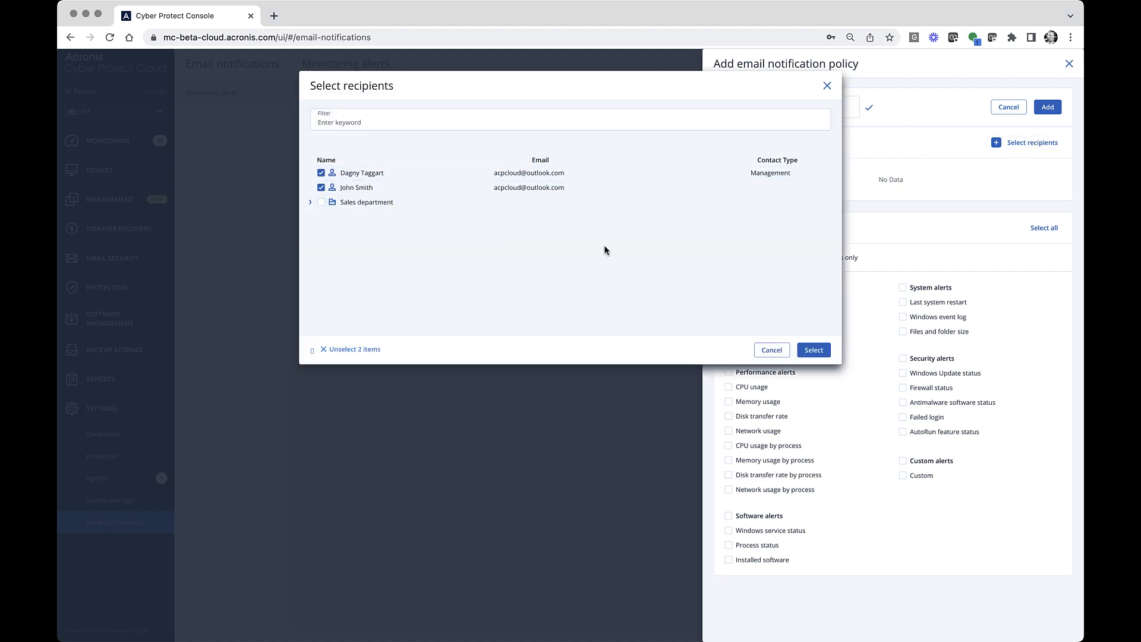
left_click(812, 349)
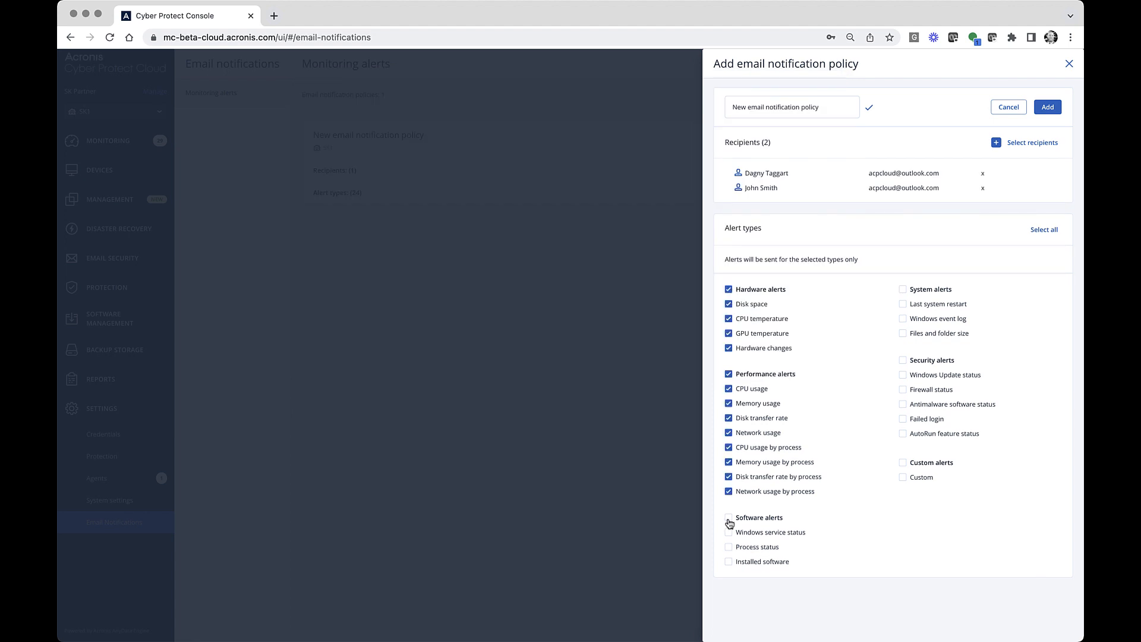
Enable all alert types, including Software and Security, and save the policy
left_click(728, 518)
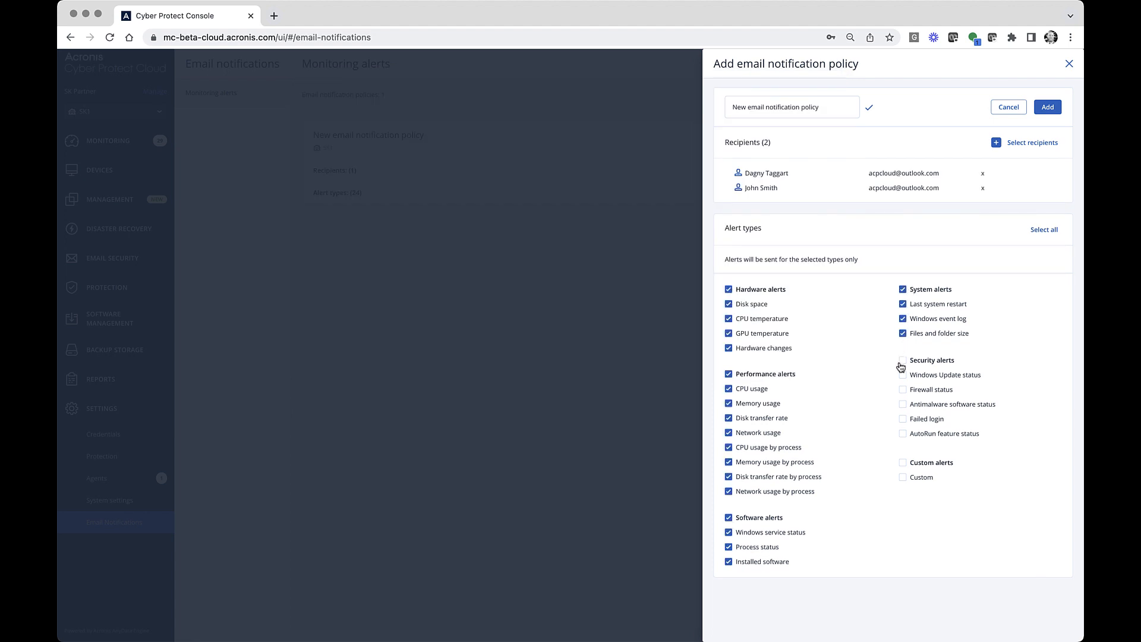
left_click(1044, 229)
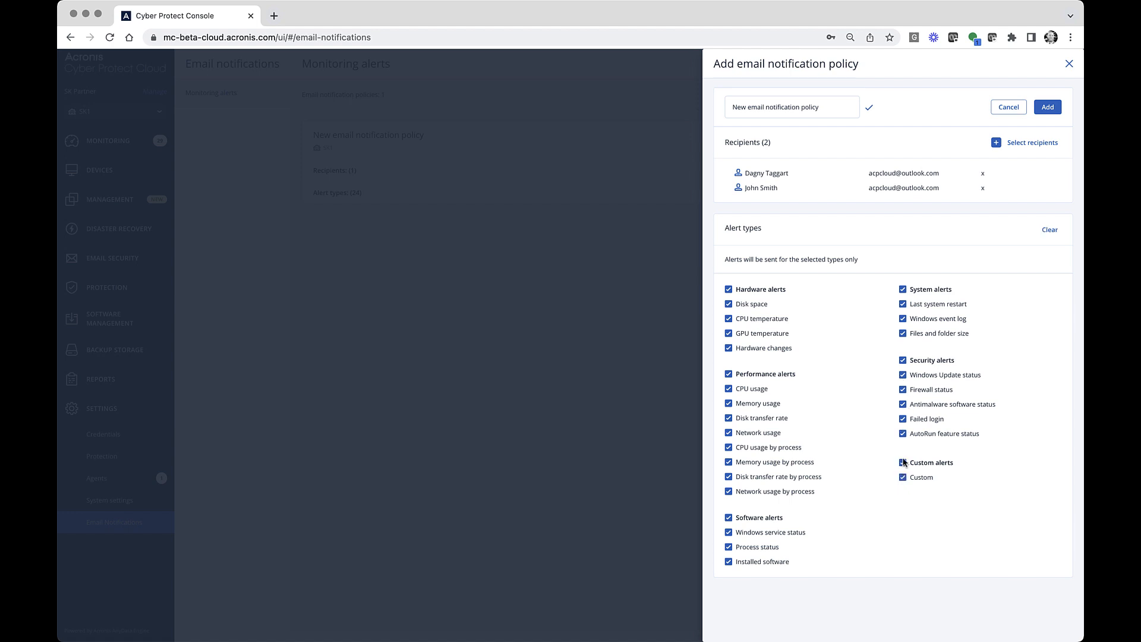
left_click(1046, 107)
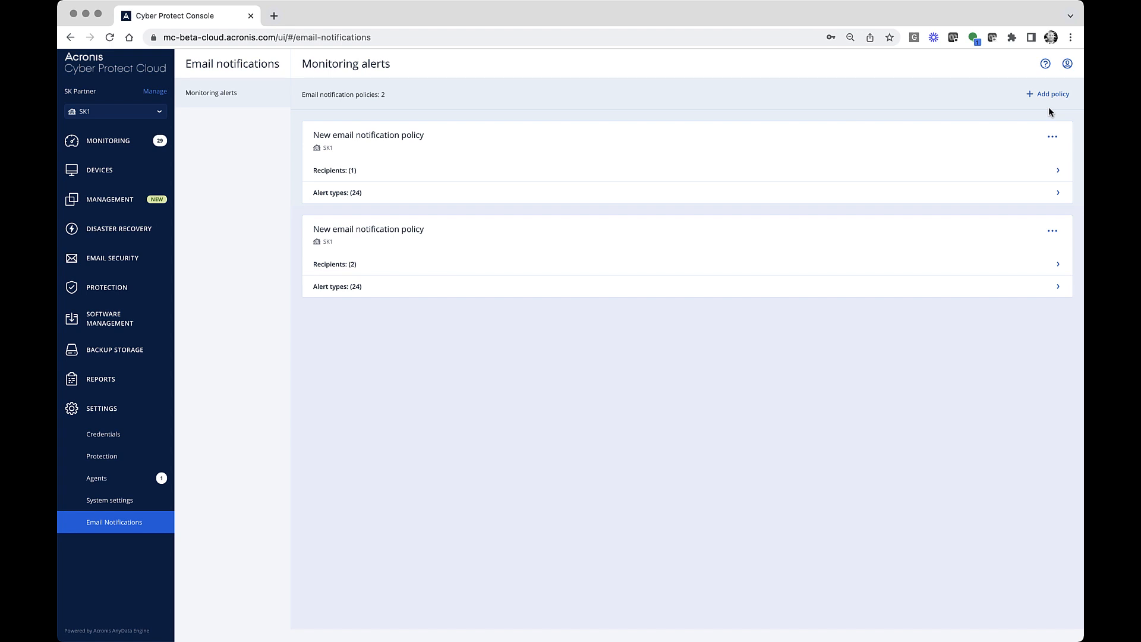
mouse_move(582, 119)
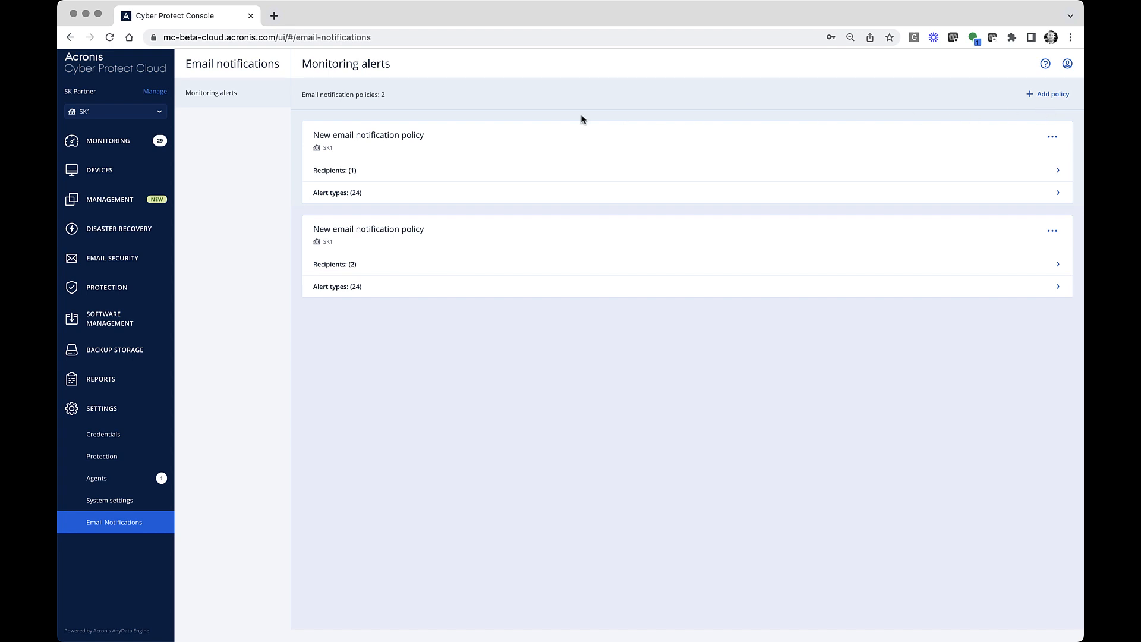
Open sveta-win10's monitoring and view its Disk space history over one week
left_click(99, 169)
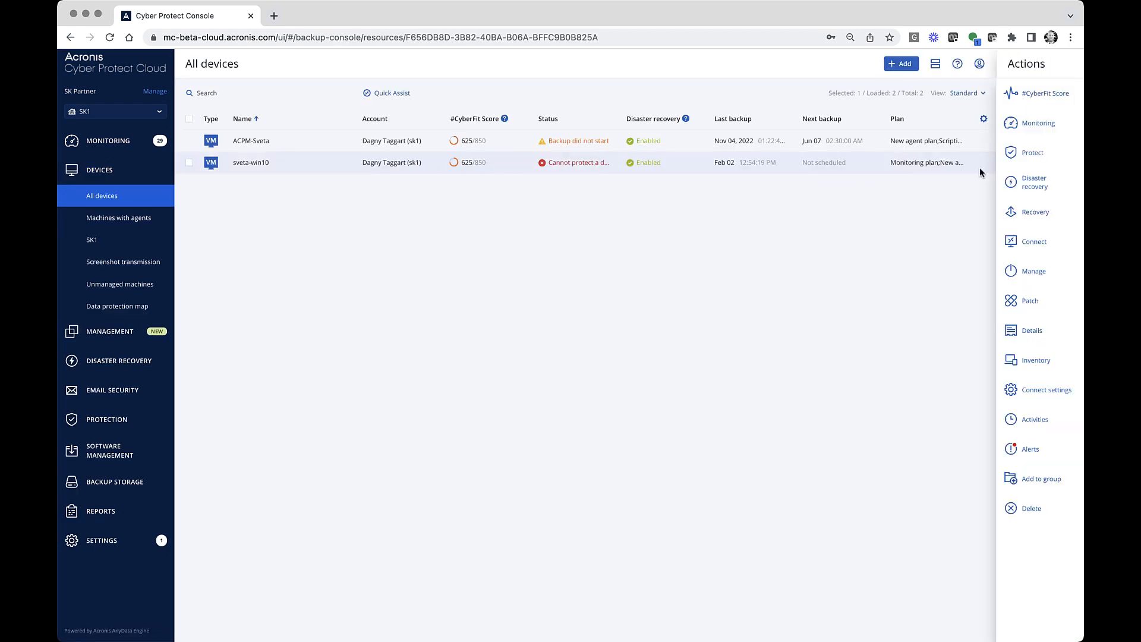
mouse_move(1036, 123)
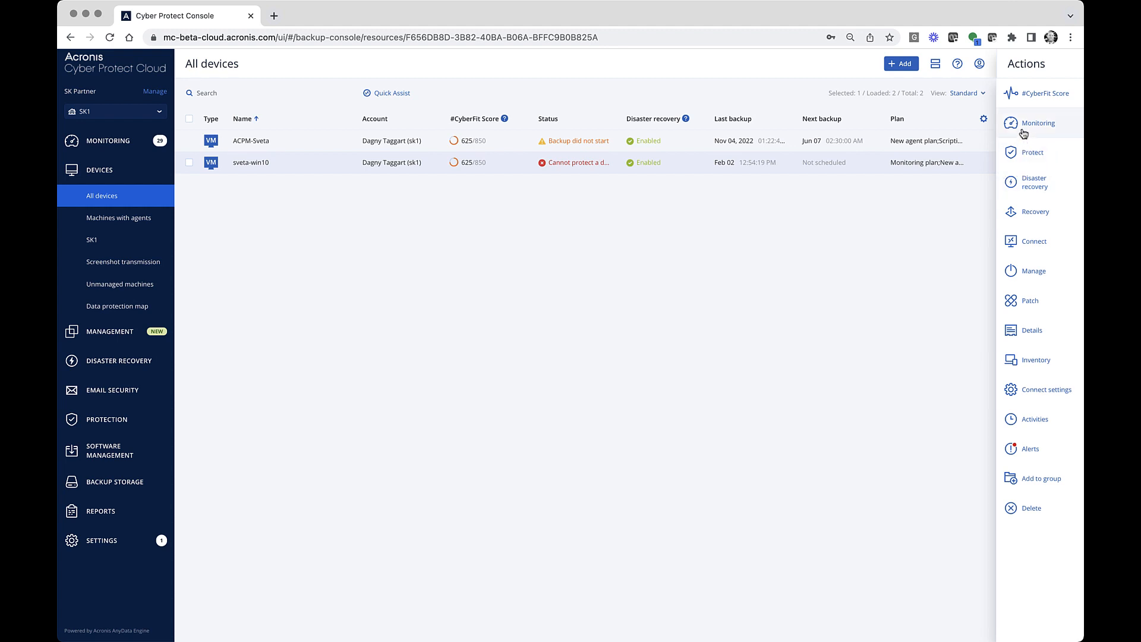
left_click(1036, 122)
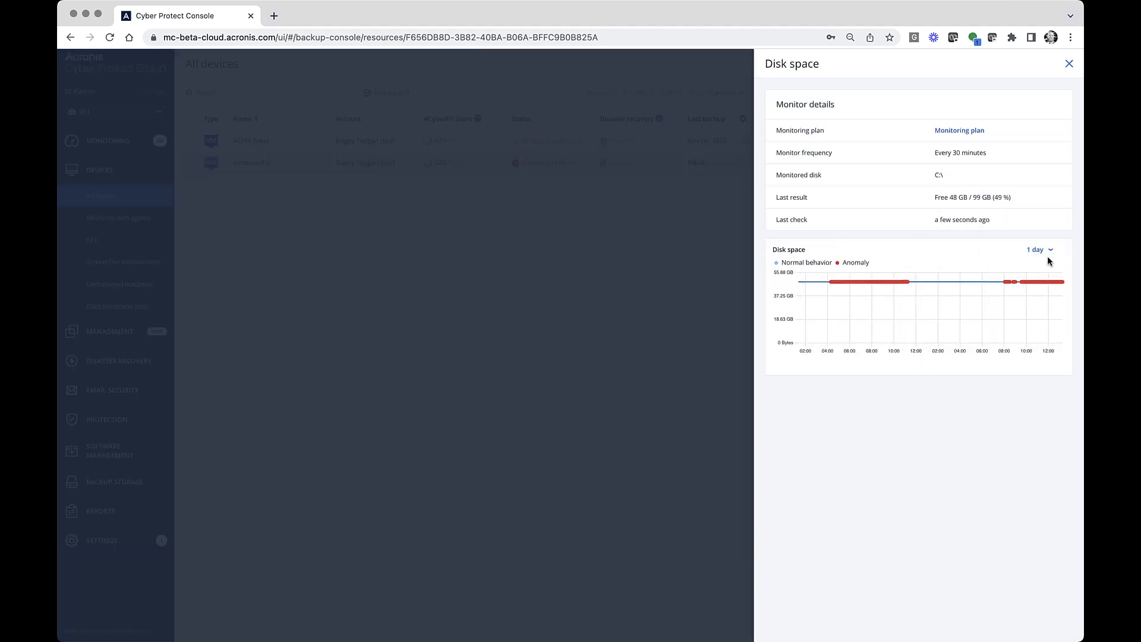
left_click(1036, 249)
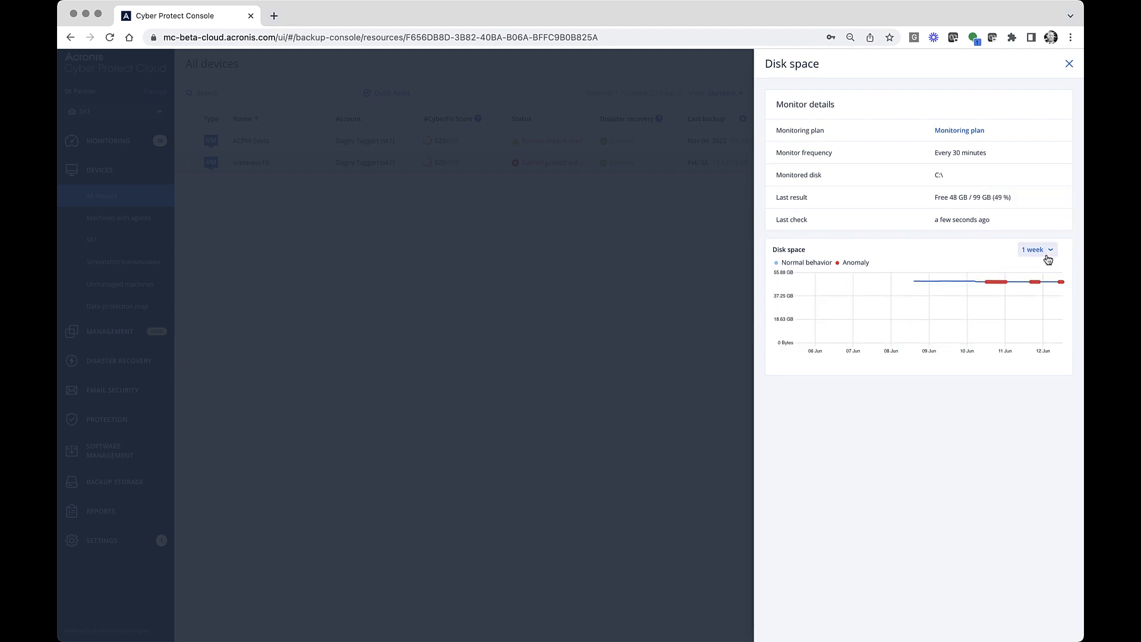
left_click(1034, 250)
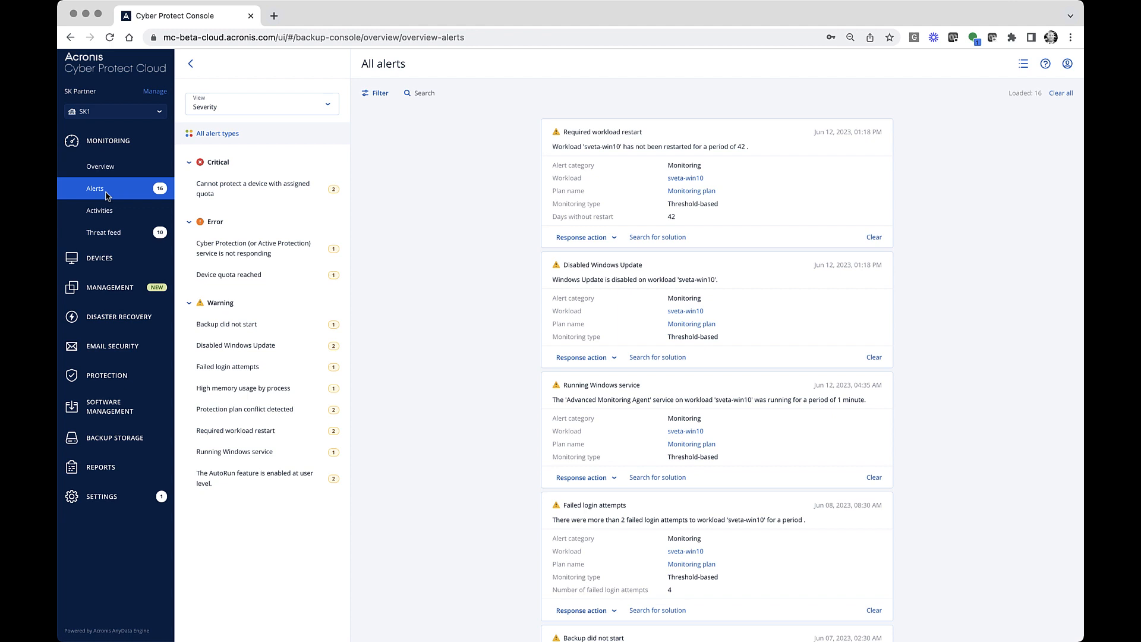
Show alerts as a table and check the Required workload restart alert's email notification log
left_click(261, 104)
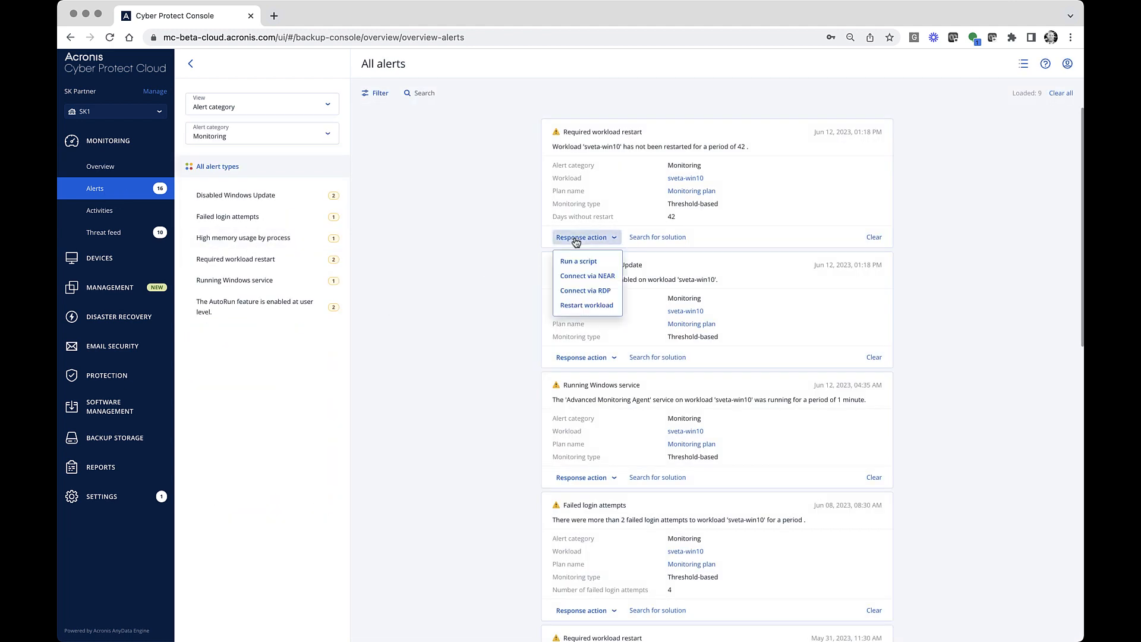
mouse_move(584, 290)
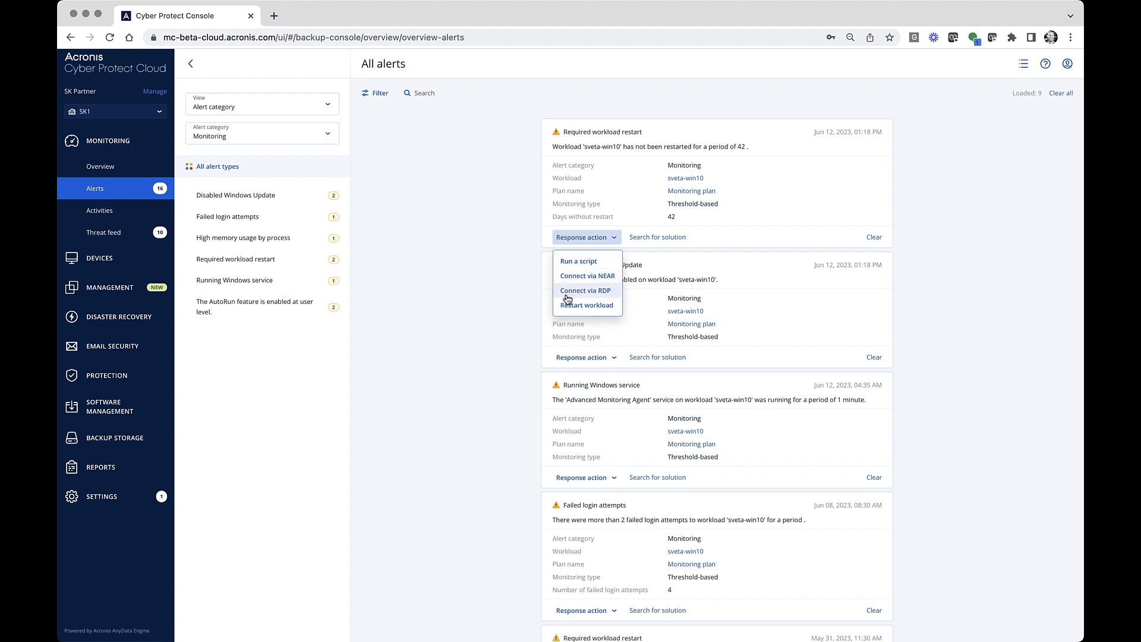
mouse_move(586, 305)
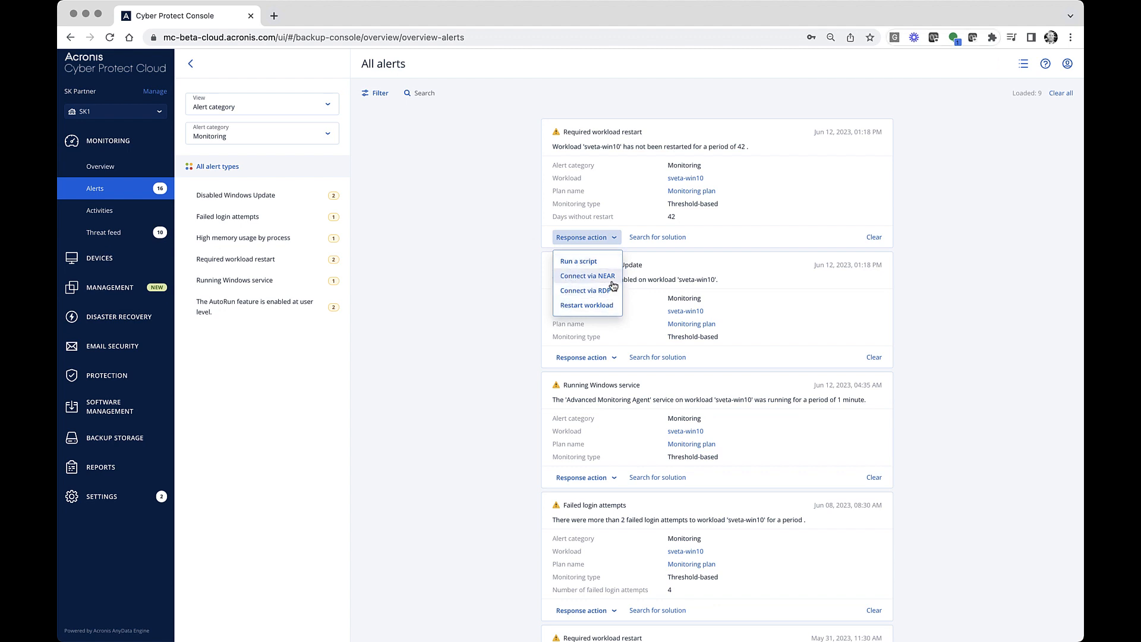
mouse_move(966, 91)
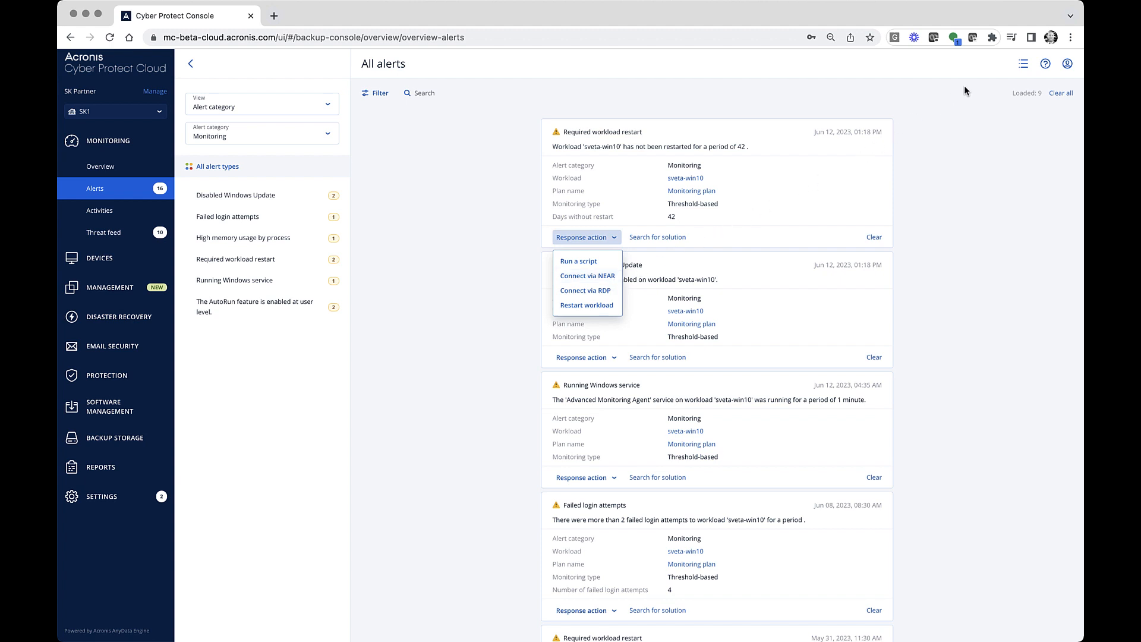
left_click(1023, 64)
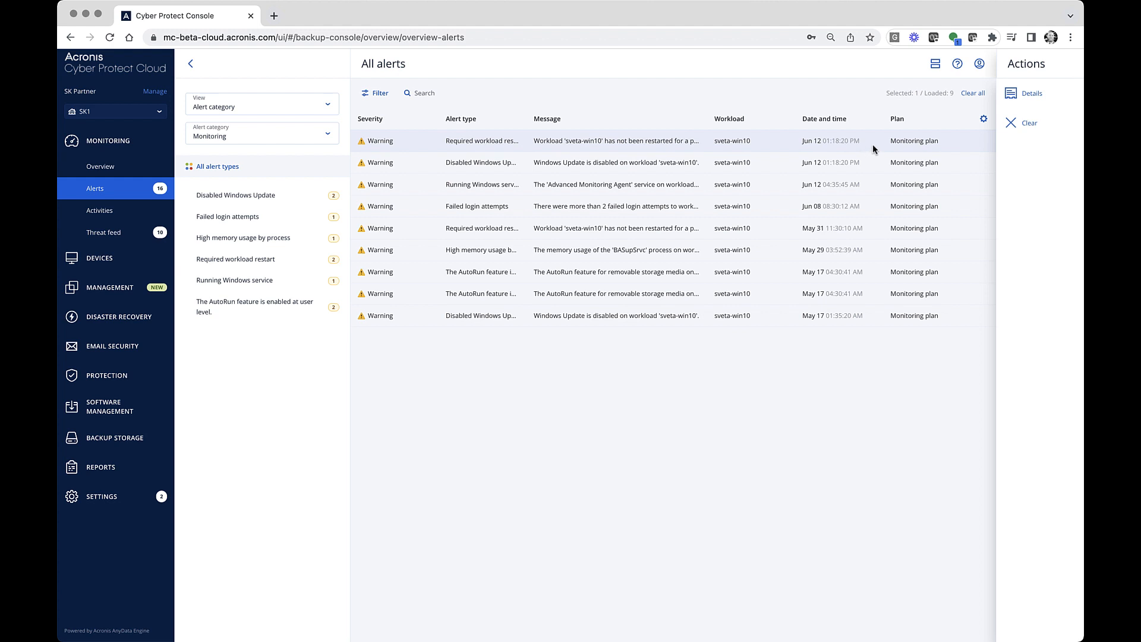
left_click(1031, 93)
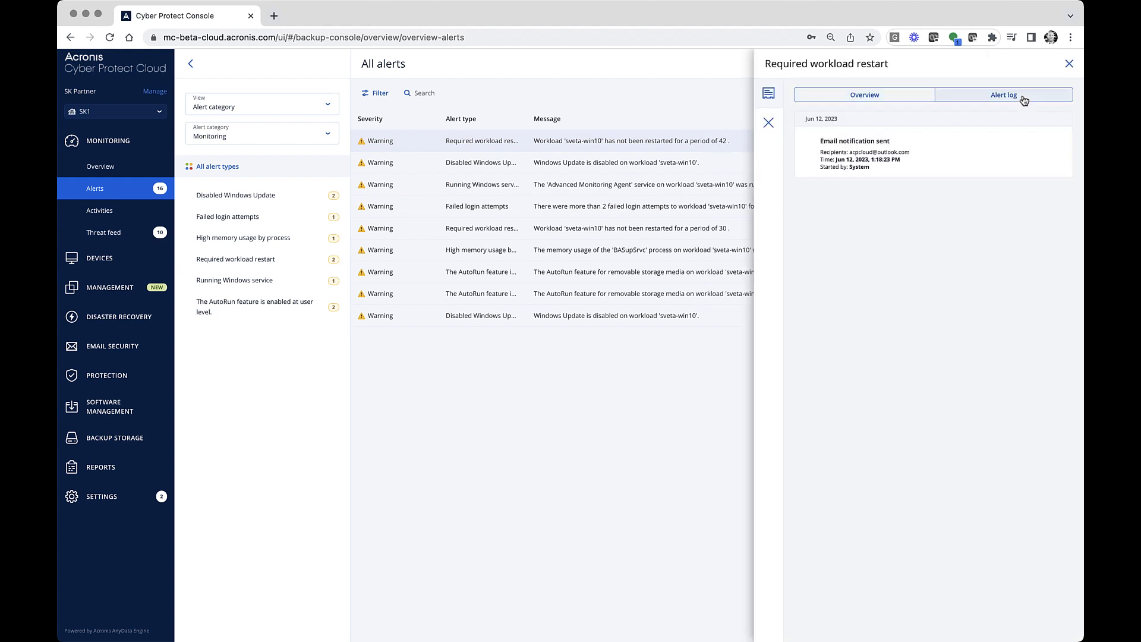
mouse_move(1017, 163)
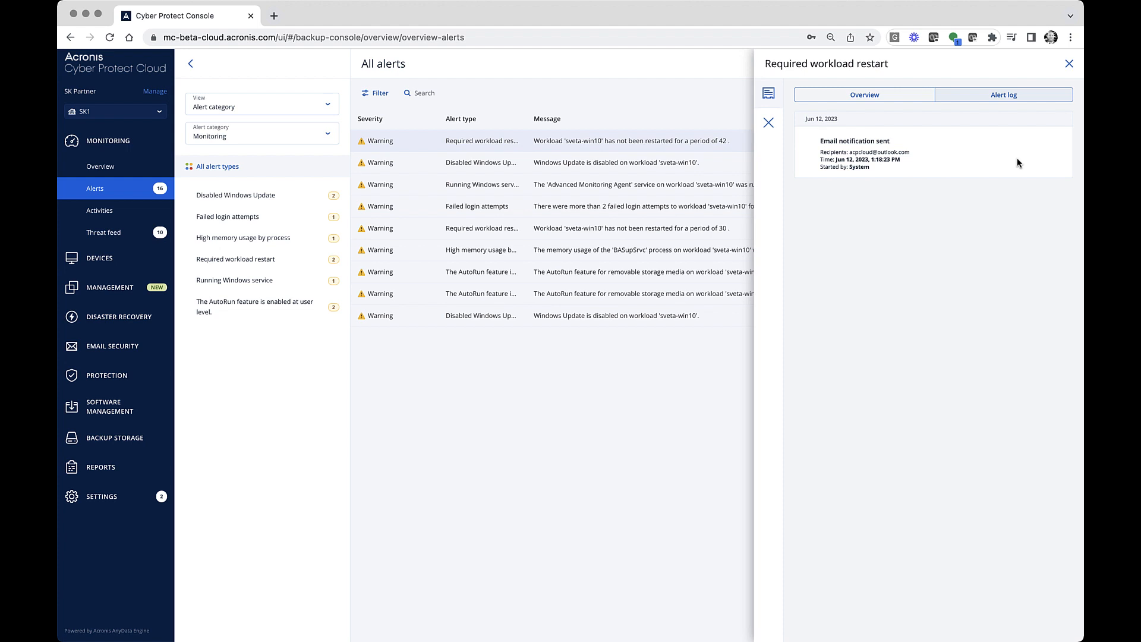
left_click(116, 111)
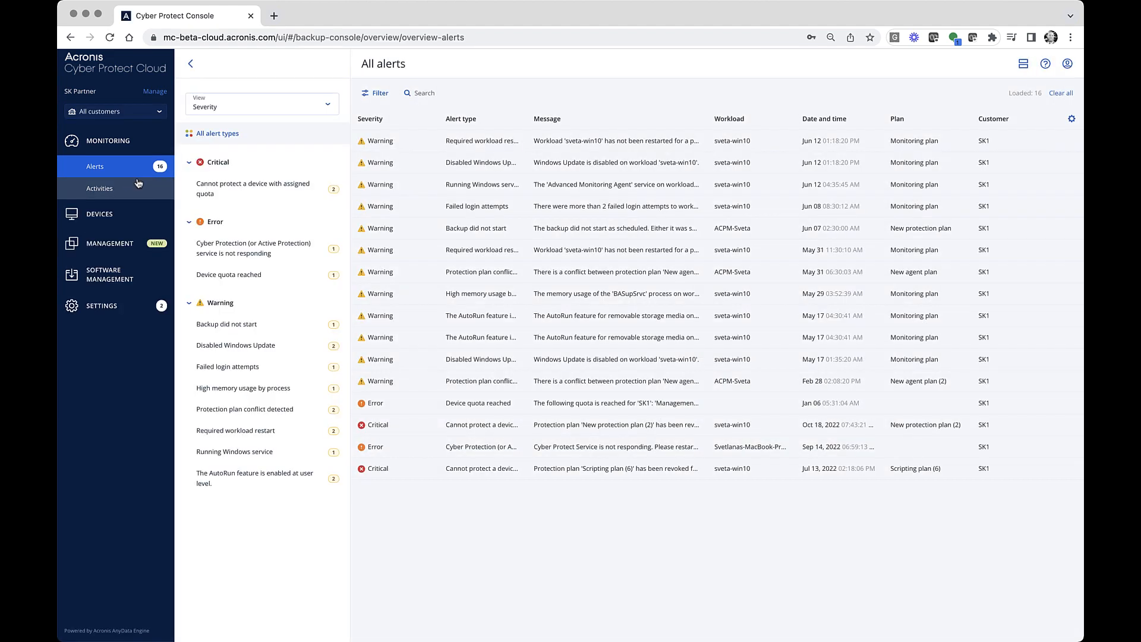
Group alerts by category, filter to Monitoring, and view the Failed login attempts alert log
left_click(261, 104)
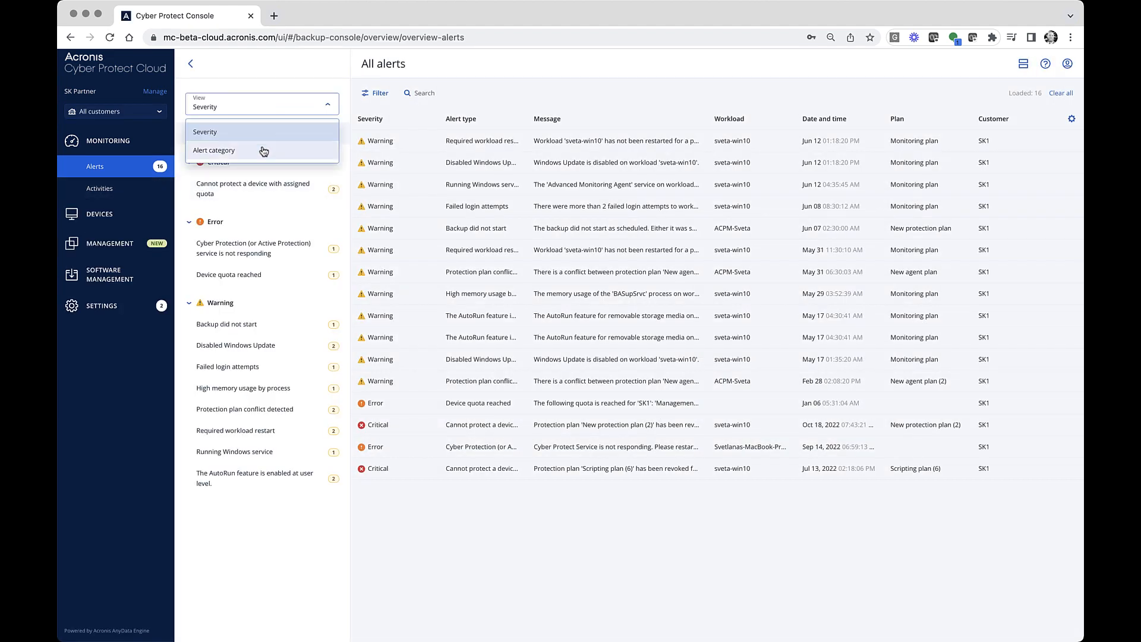
left_click(213, 149)
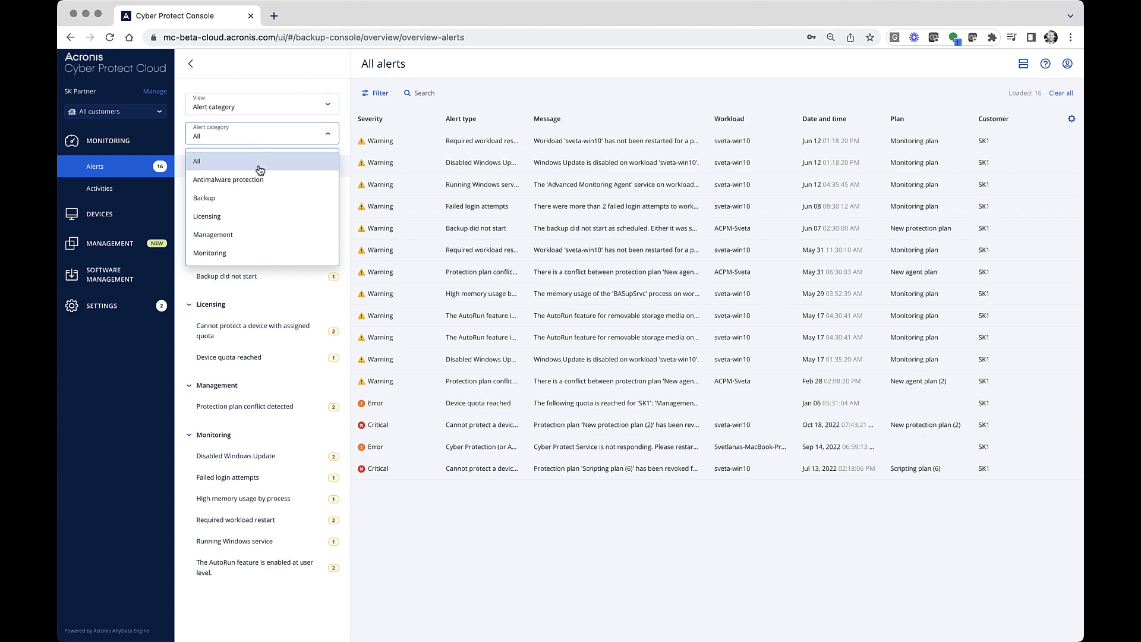
left_click(209, 253)
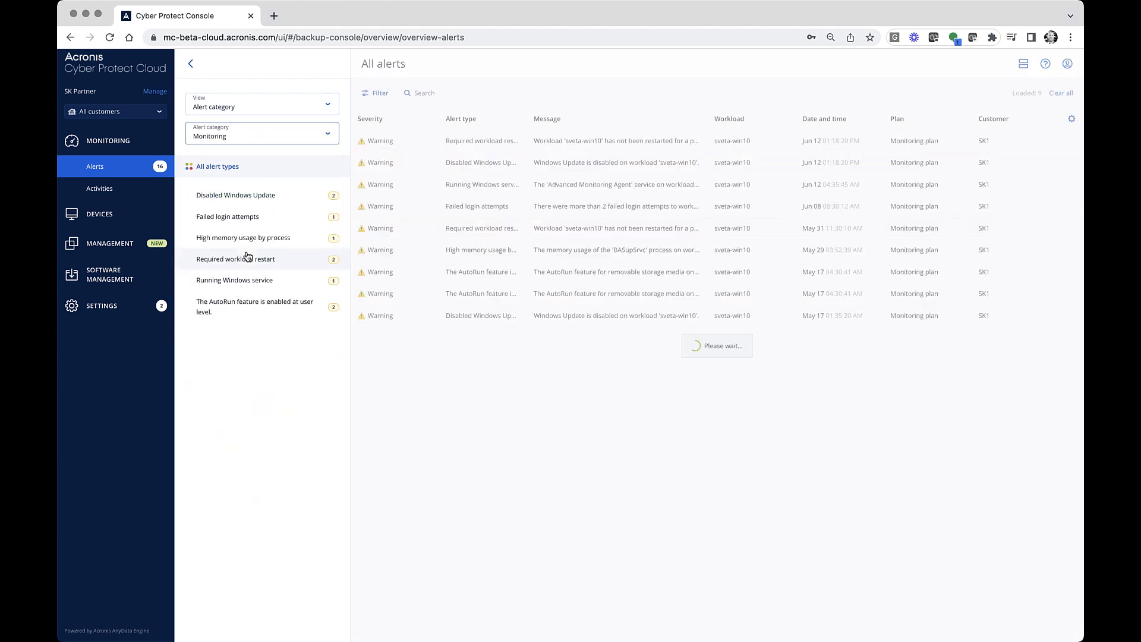
left_click(476, 207)
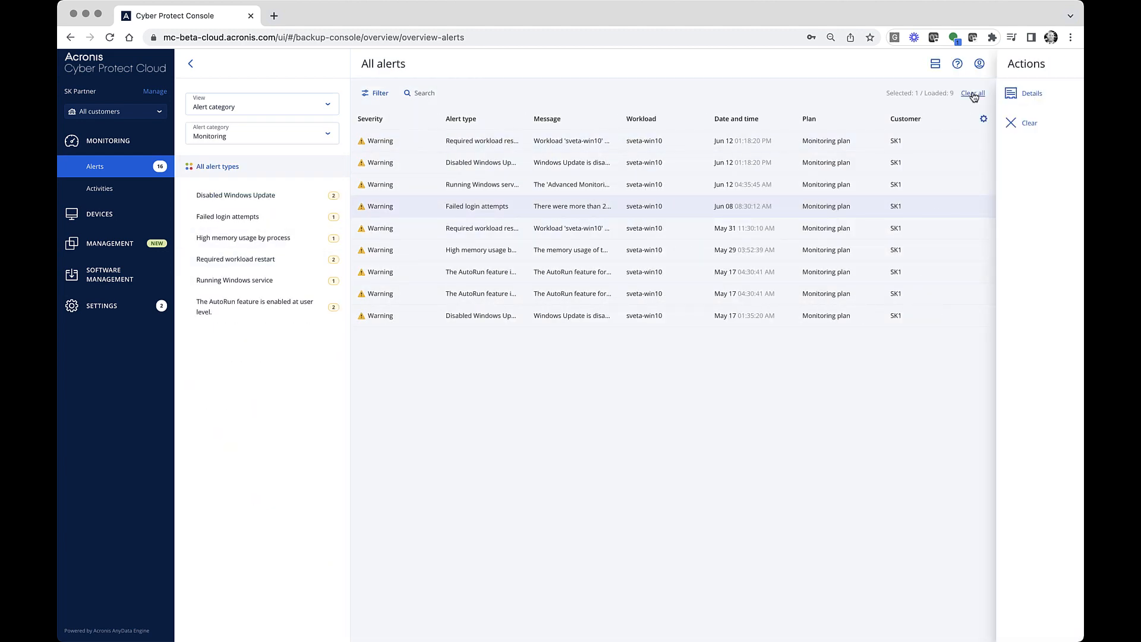
left_click(1032, 93)
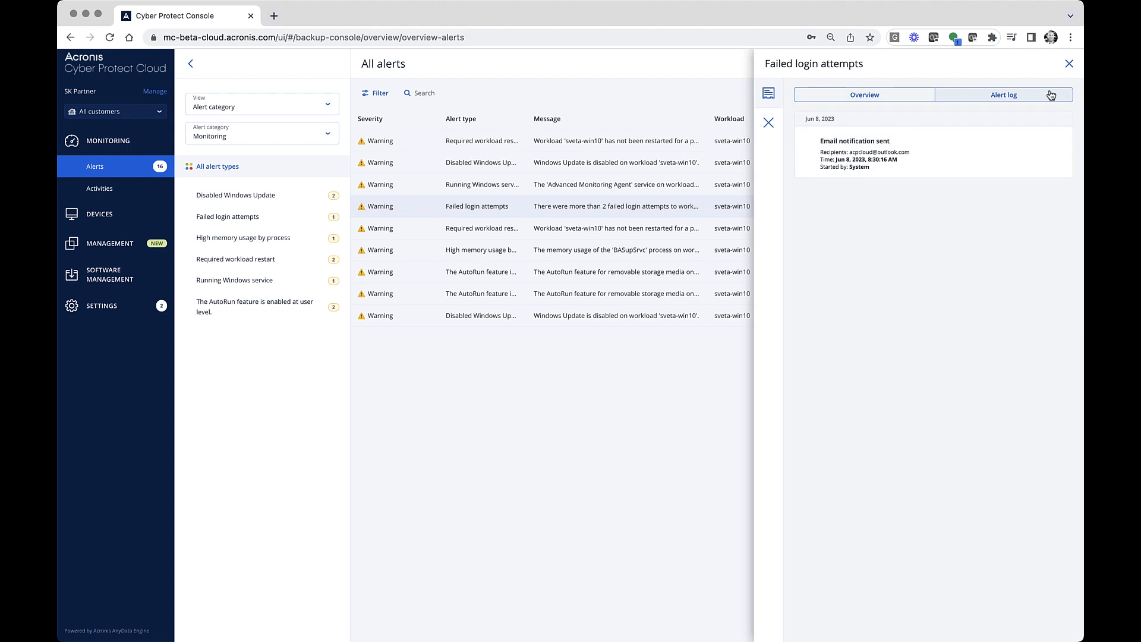